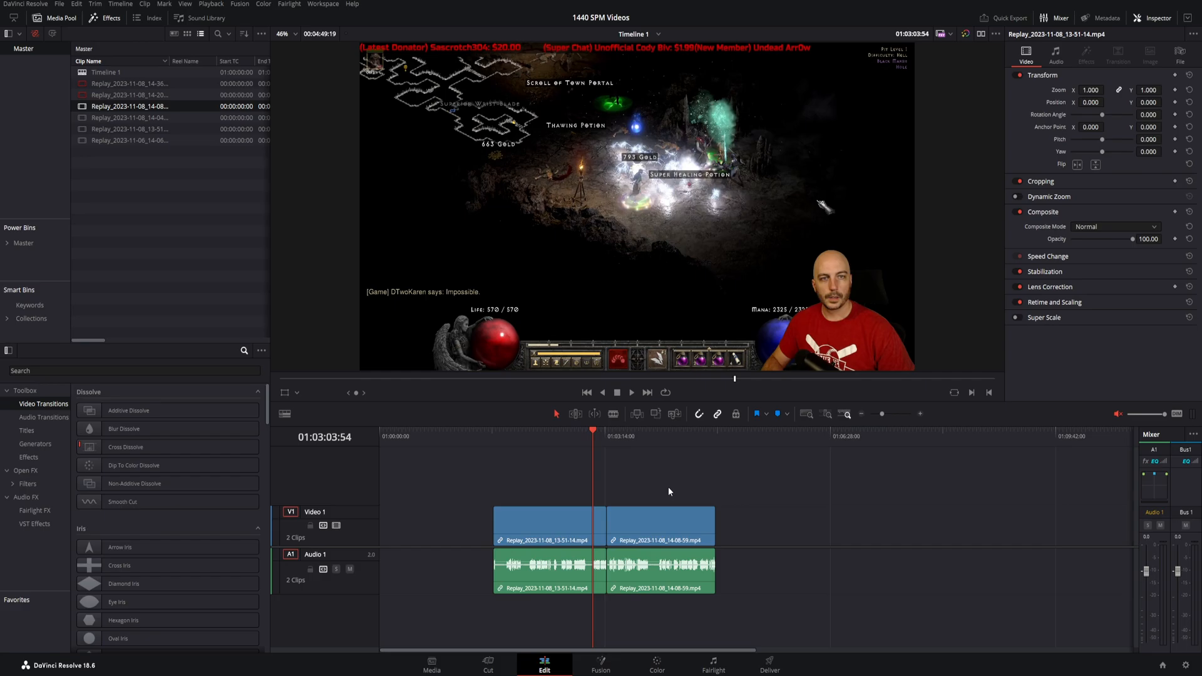
mouse_move(214, 531)
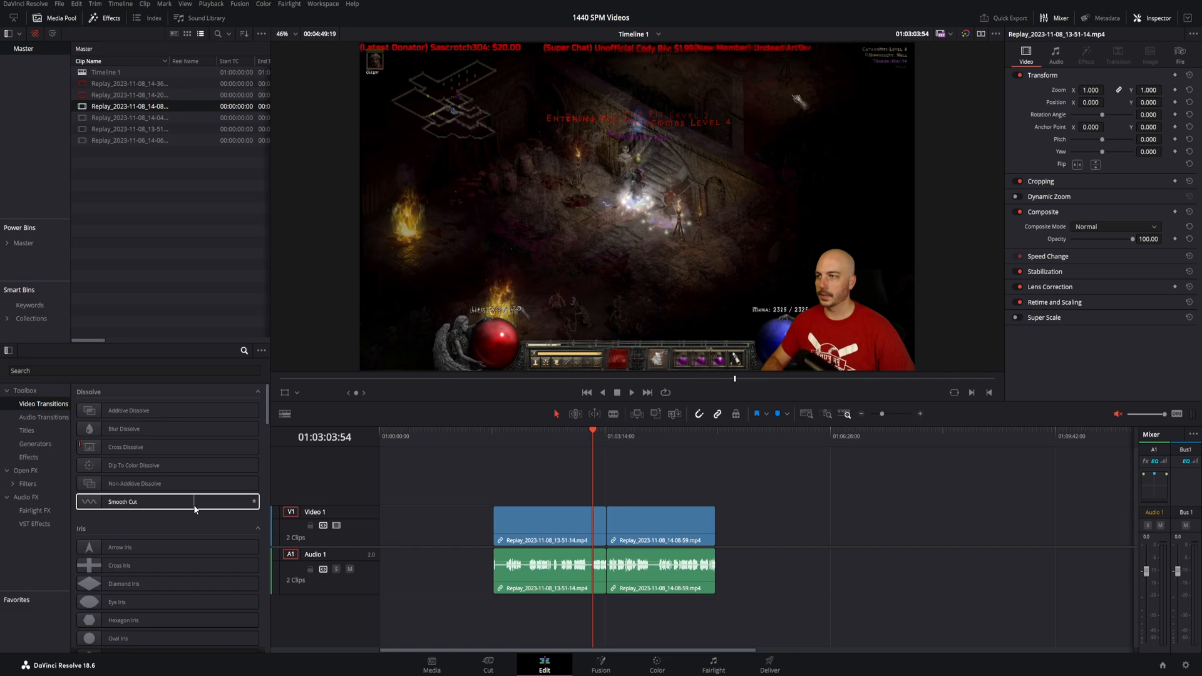
Scroll Video Transitions down to Fusion Transitions and place Circles on the clip cut.
scroll("down", 3)
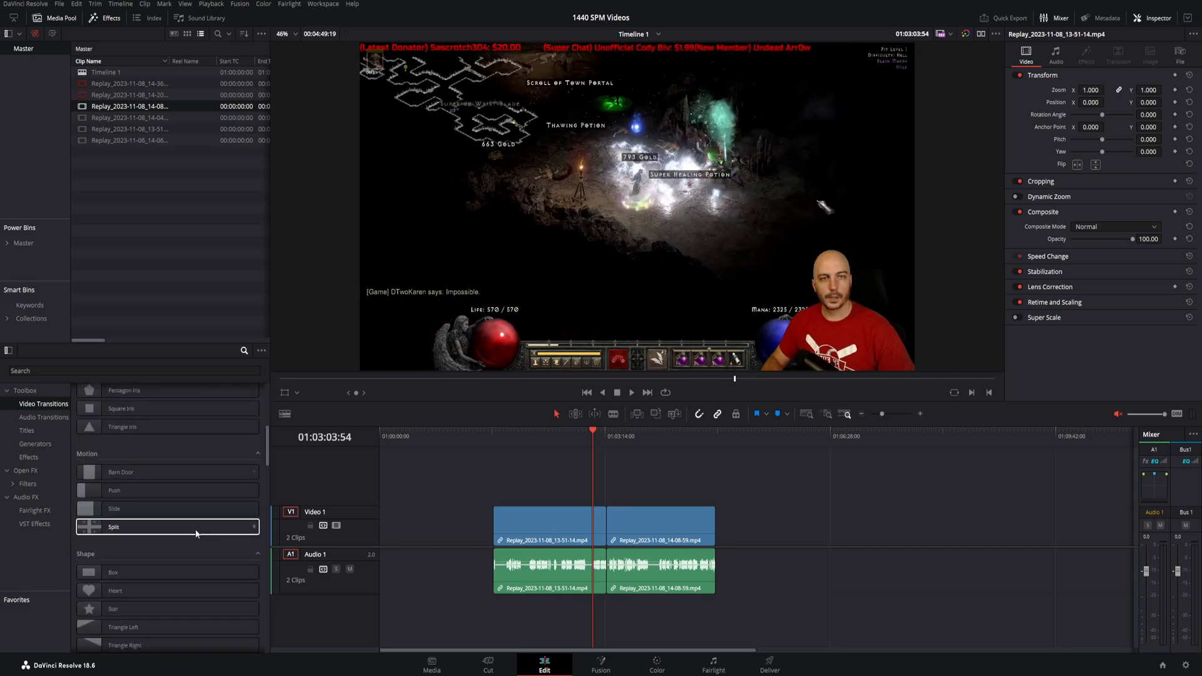
scroll("down", 3)
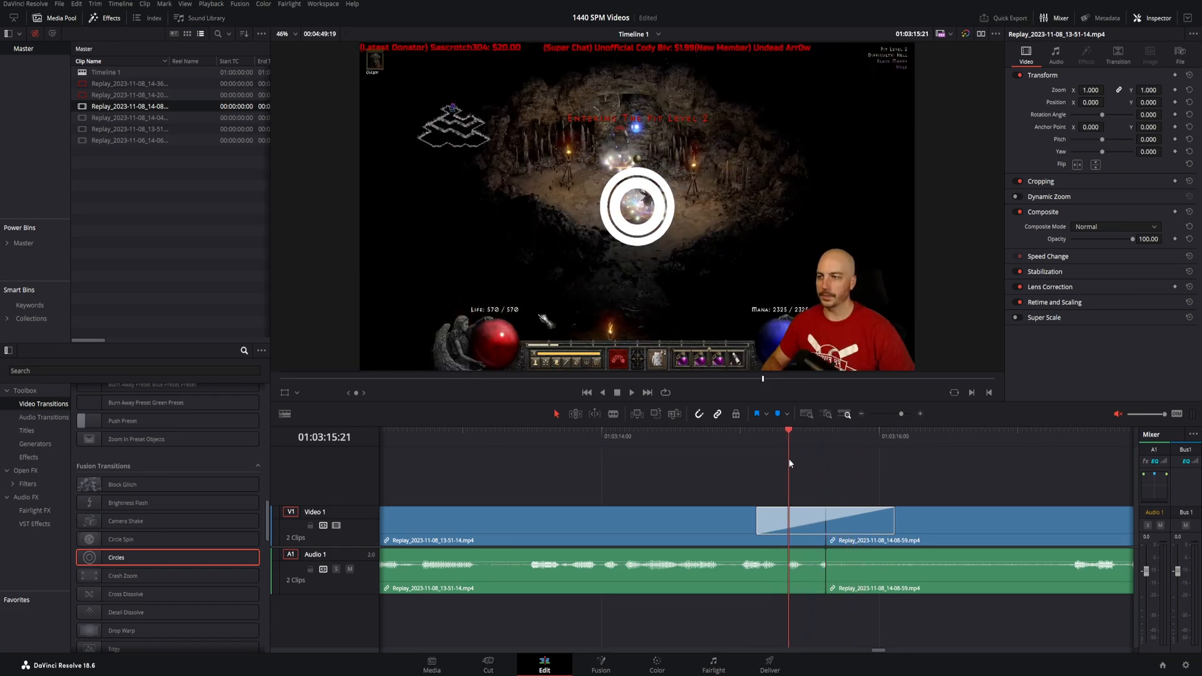
Preview the Circles transition, set its circle colour to cyan, and make the rings much thicker.
left_click(855, 429)
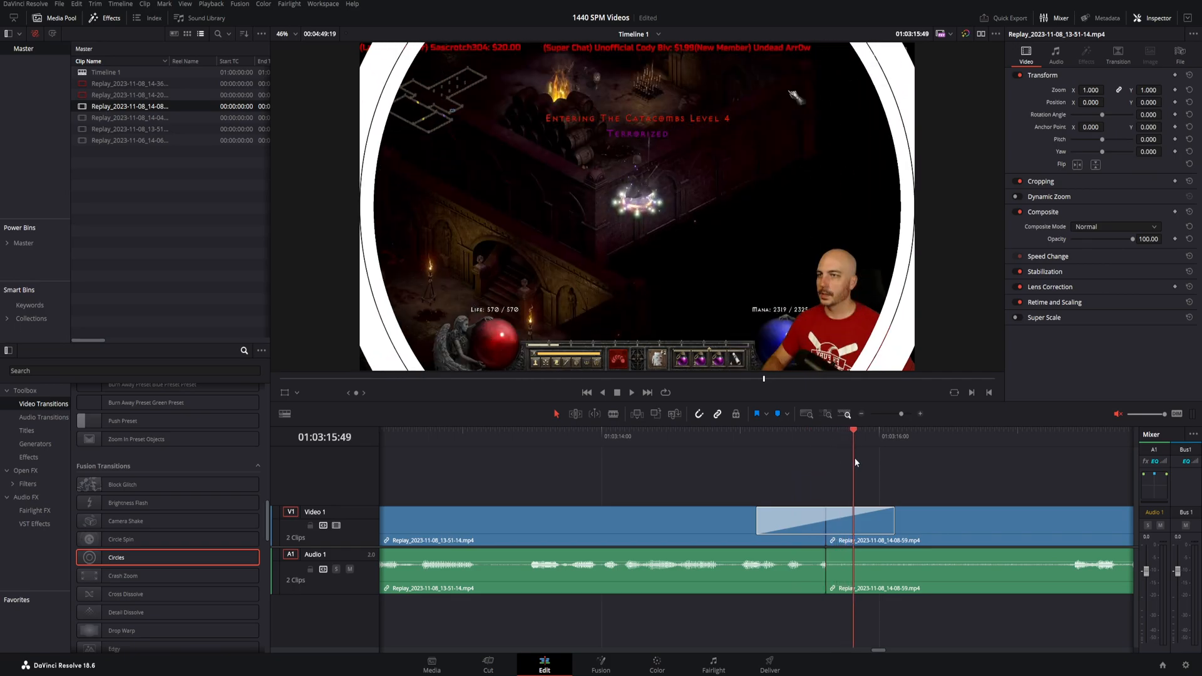
left_click(826, 428)
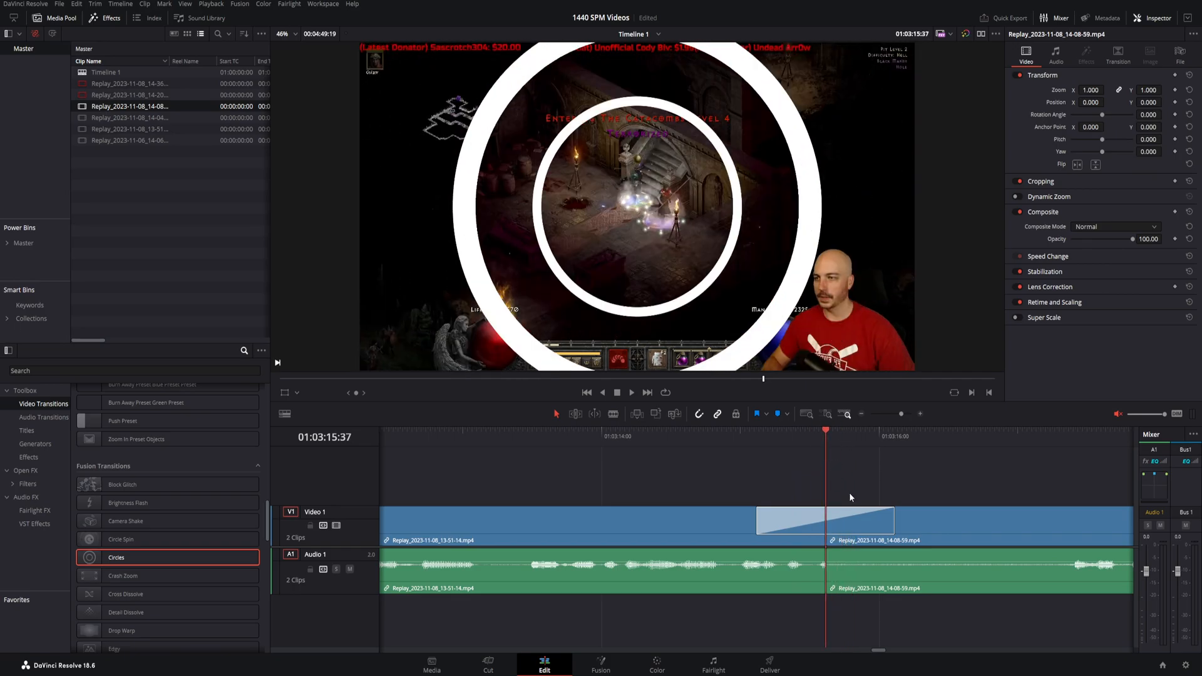
left_click(1108, 167)
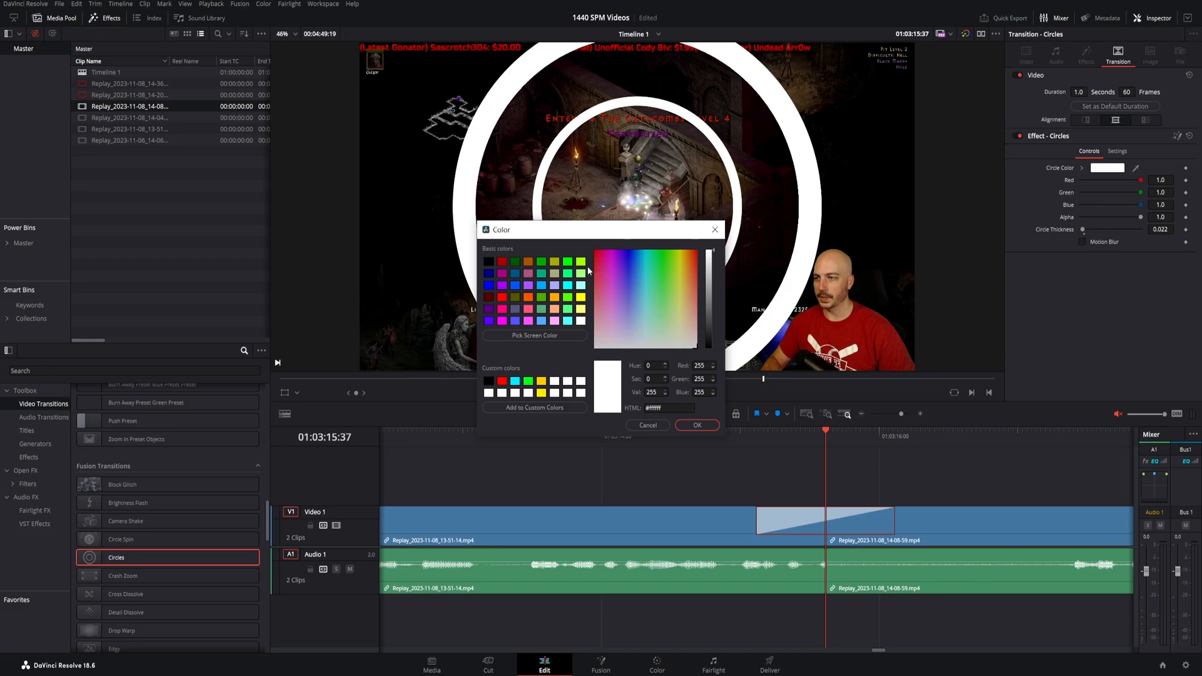
left_click(645, 253)
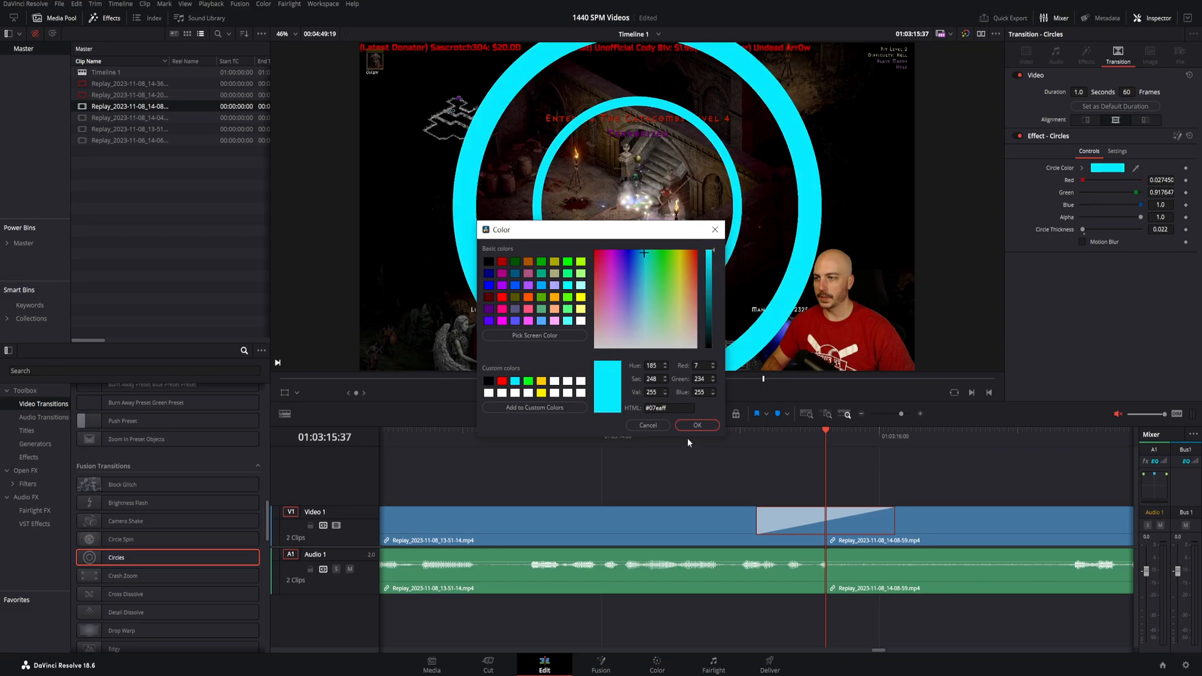
left_click(697, 426)
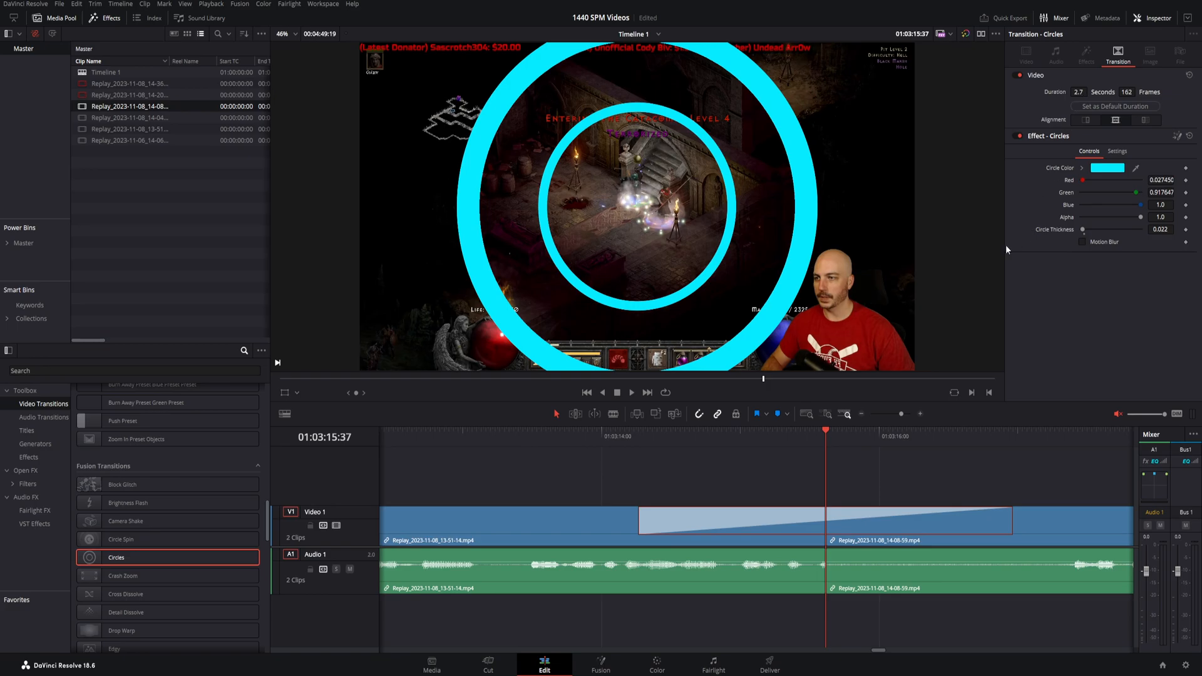
left_click_drag(1086, 230, 1096, 230)
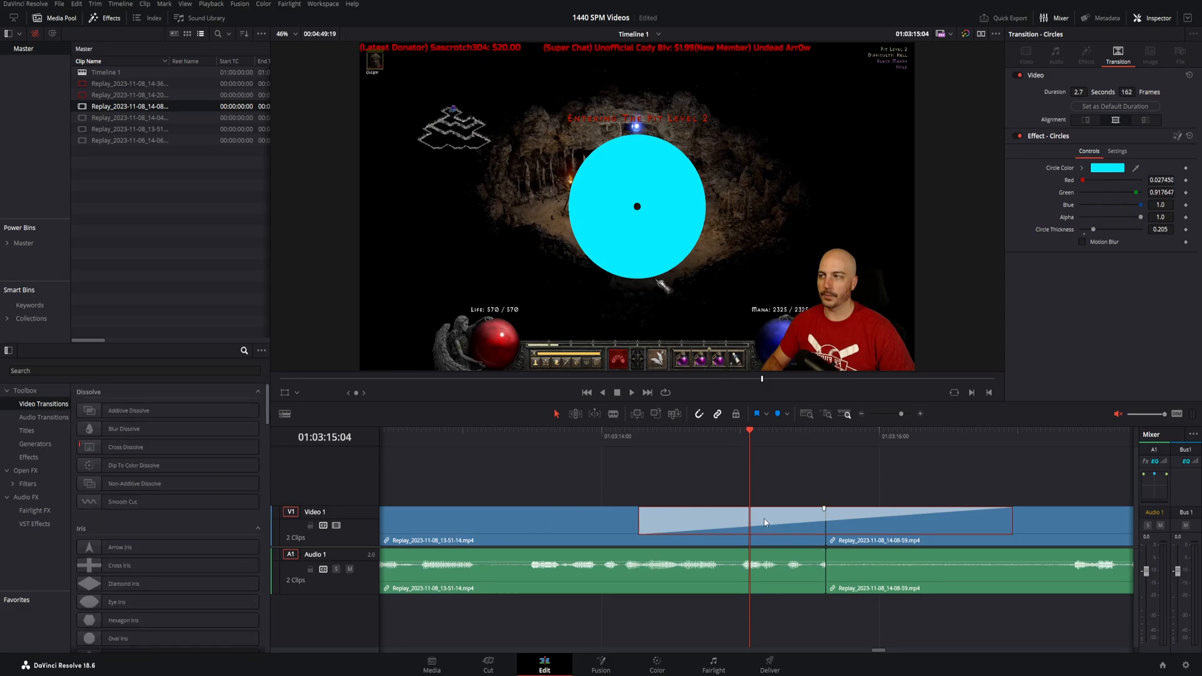
Create the 'spm test' transition preset and search the Effects library for 'spm'.
right_click(824, 521)
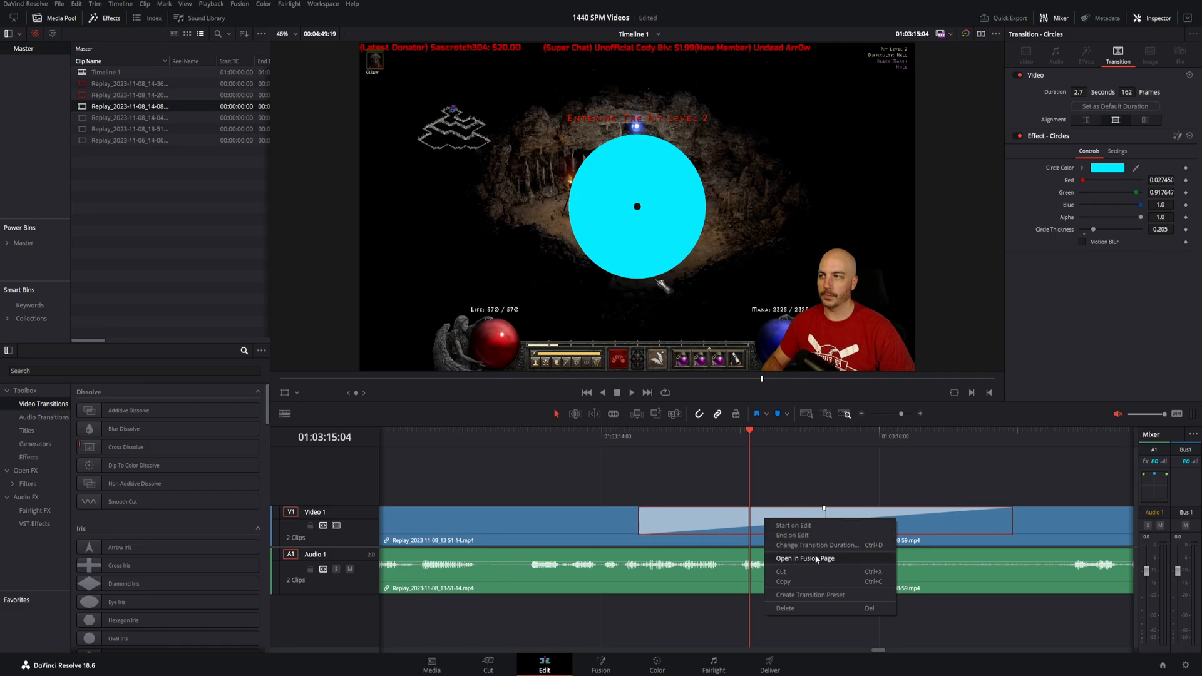
left_click(810, 595)
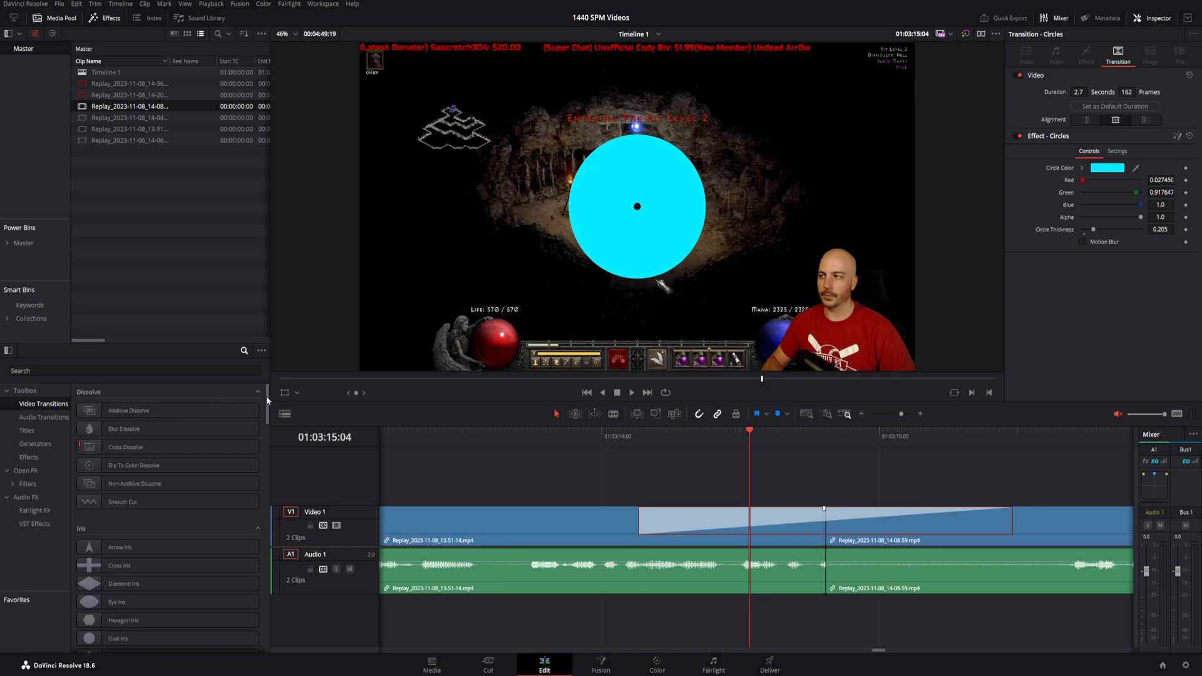
scroll("down", 3)
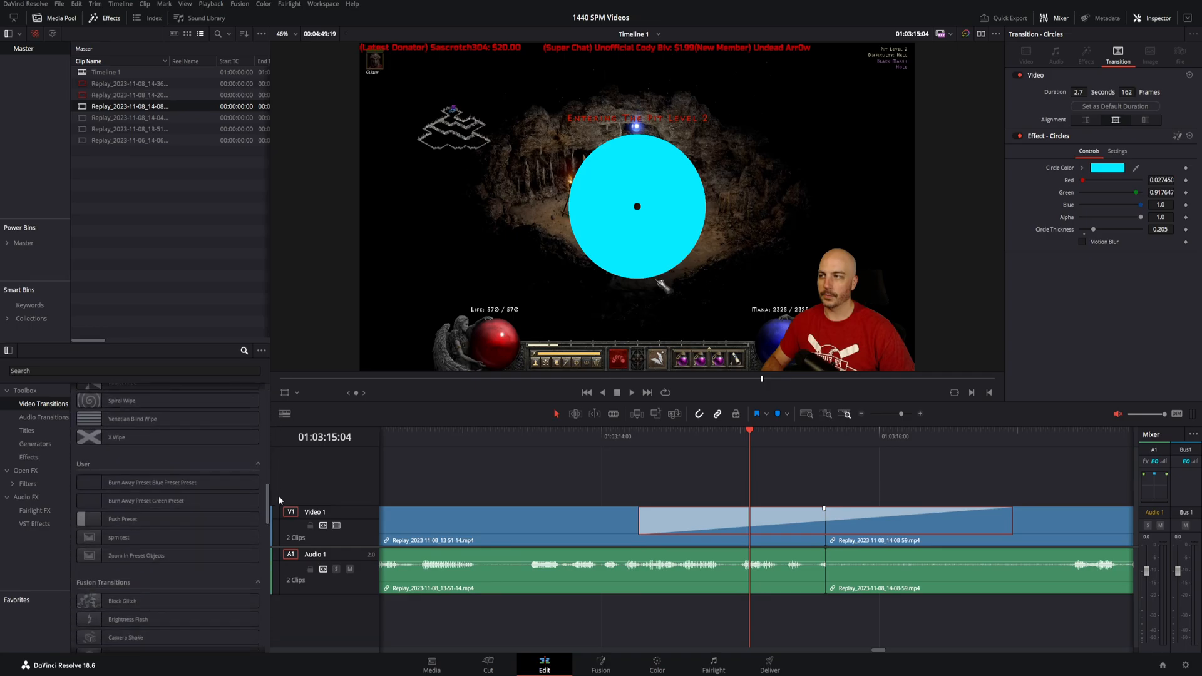
left_click(119, 537)
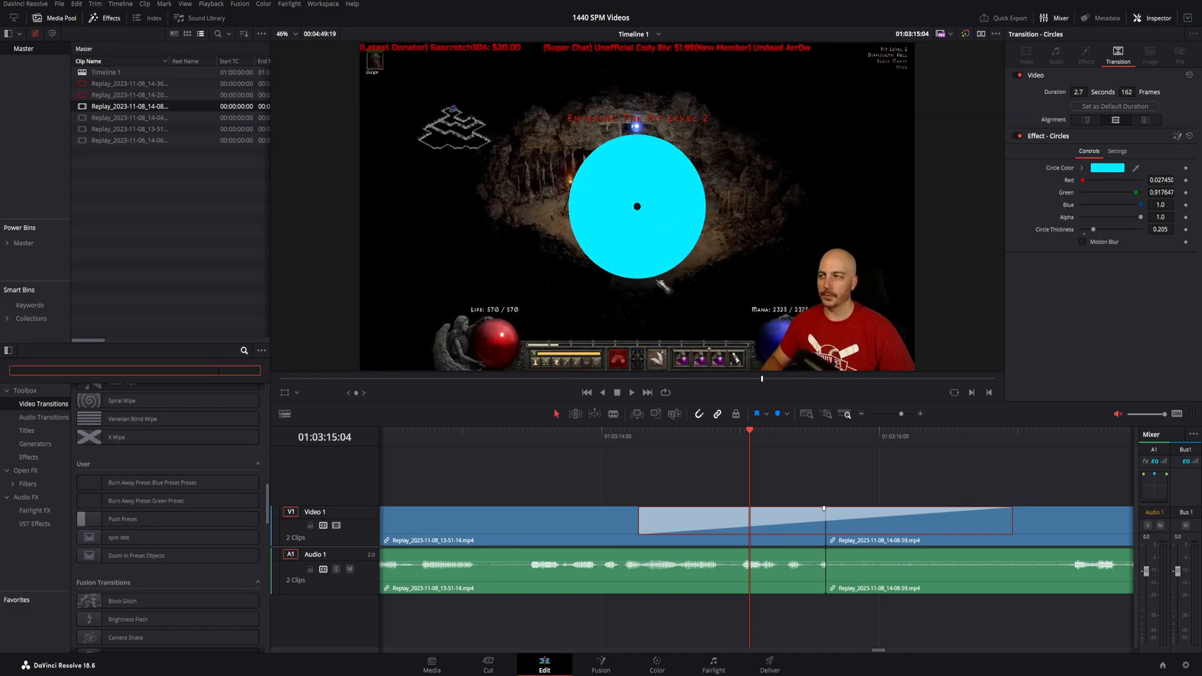
type("spm")
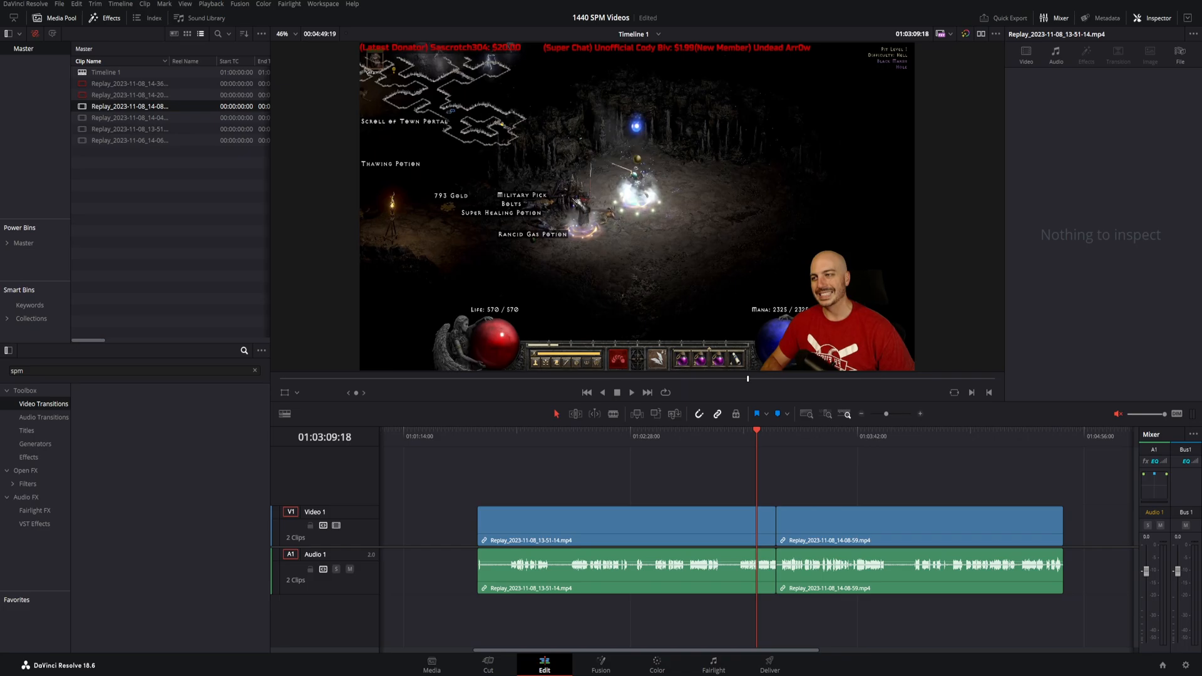
mouse_move(893, 333)
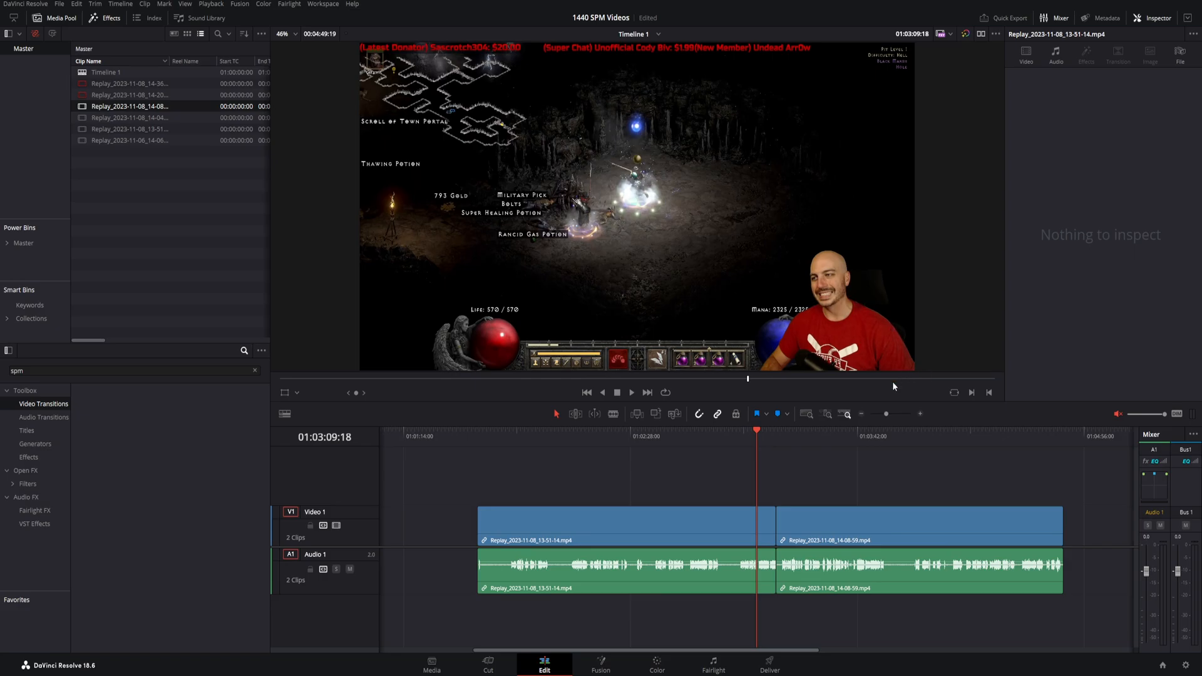
mouse_move(468, 394)
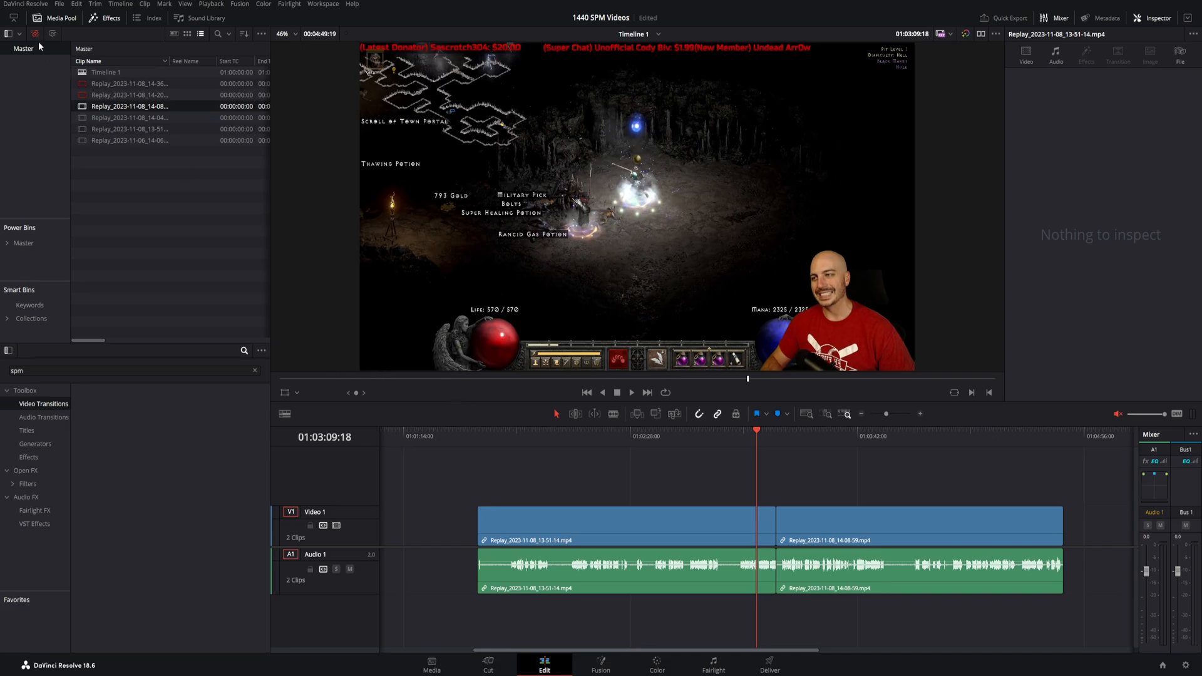
Open Keyboard Customization, show all commands, and search for the Razor command ('raz').
left_click(27, 4)
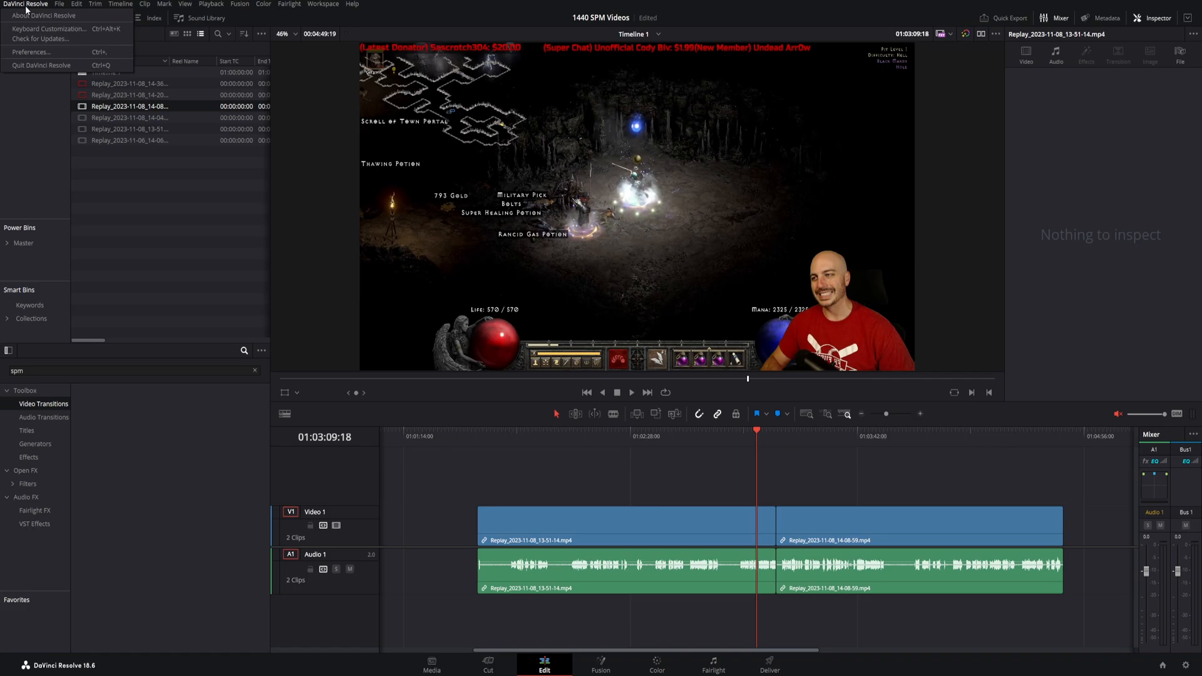
mouse_move(50, 29)
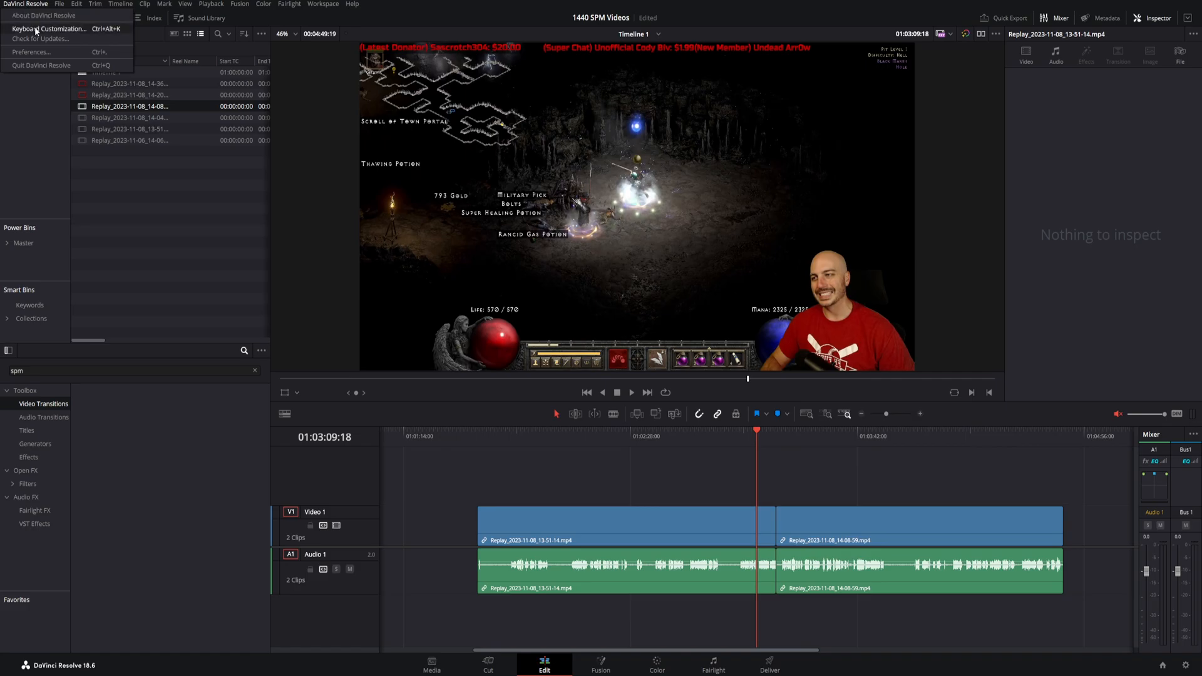
left_click(50, 29)
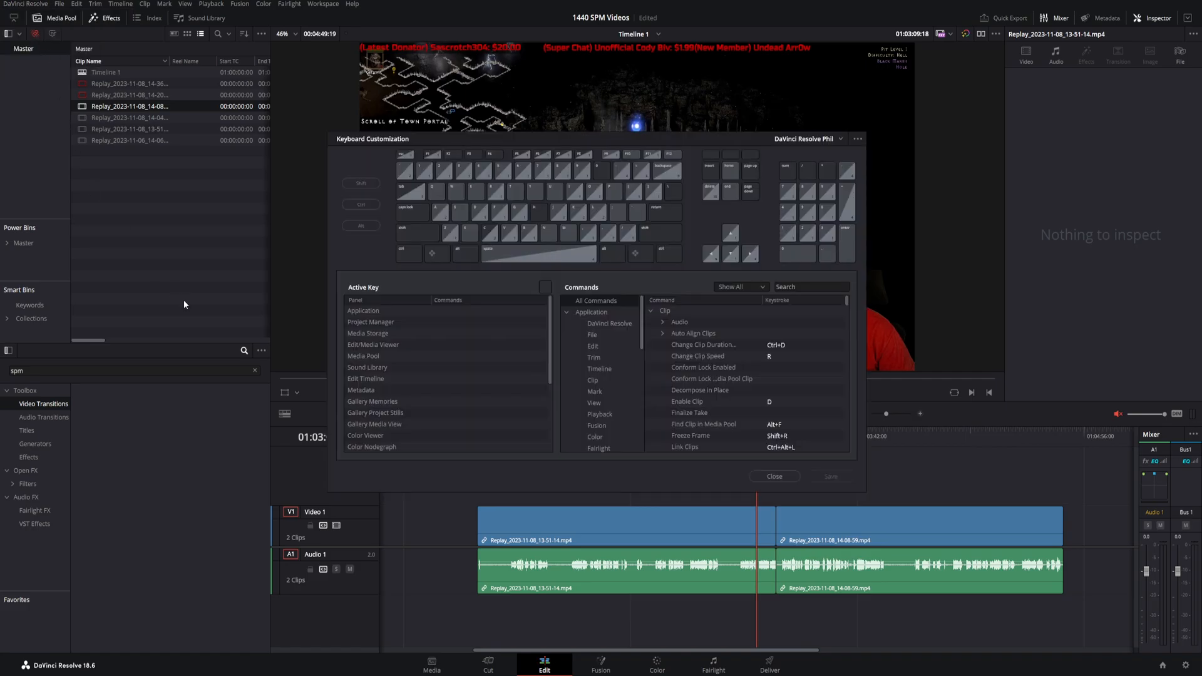
mouse_move(180, 293)
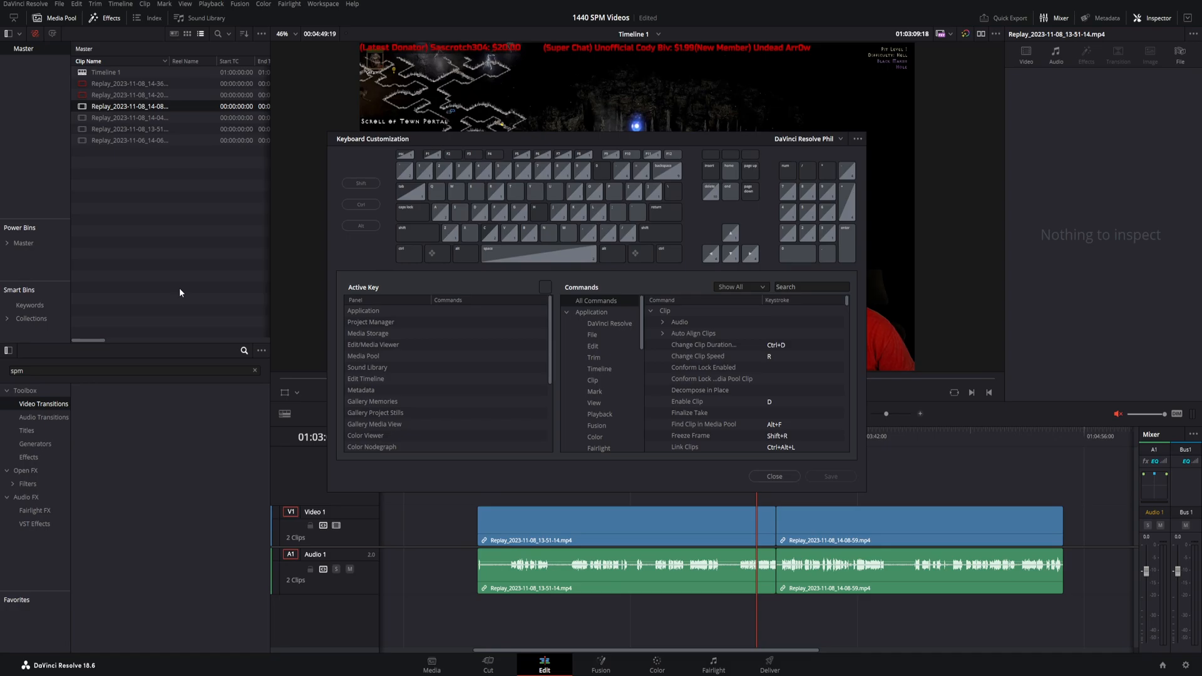
mouse_move(592, 282)
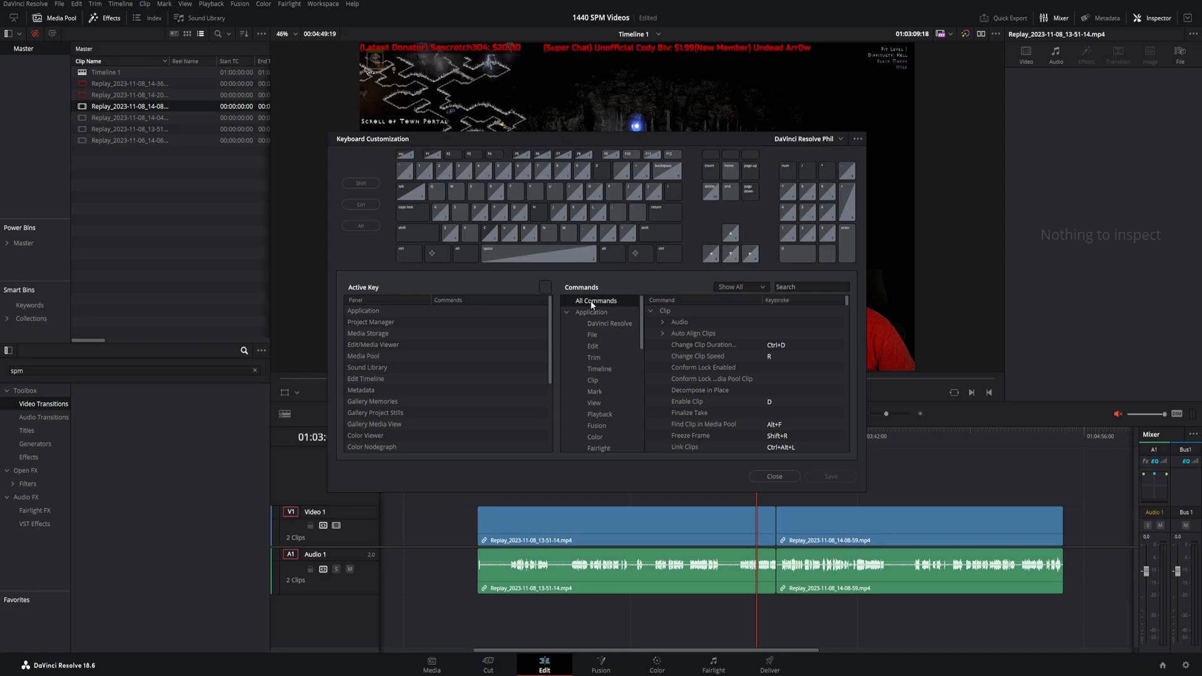
left_click(810, 287)
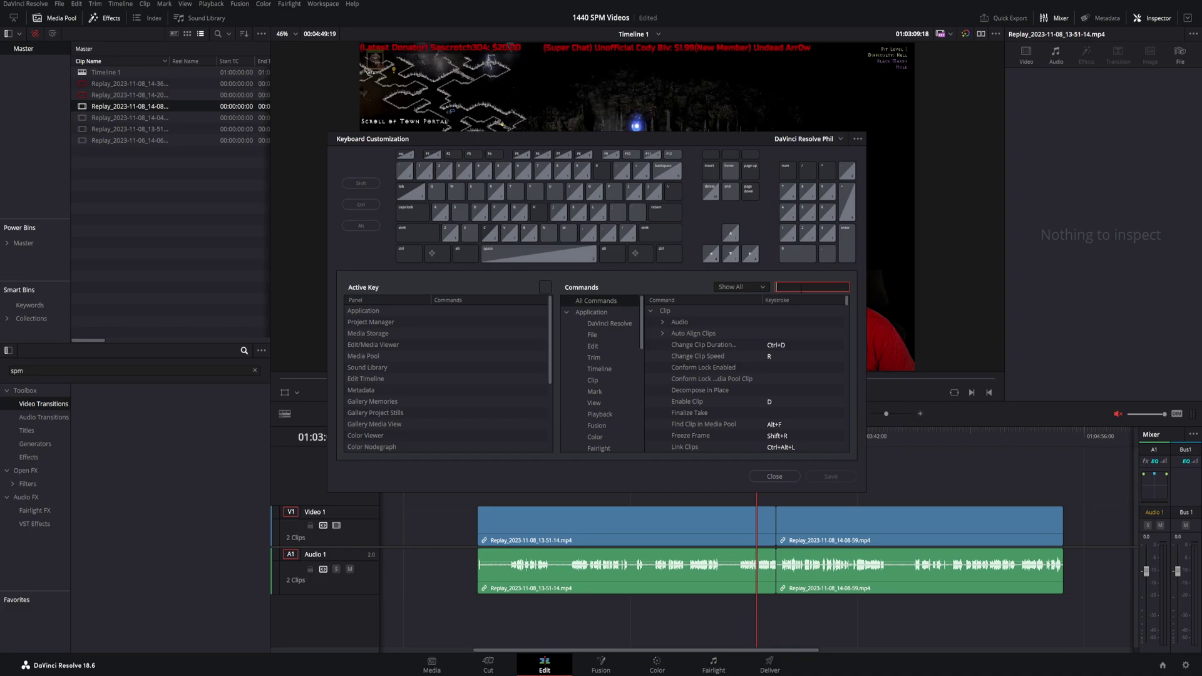
type("raz")
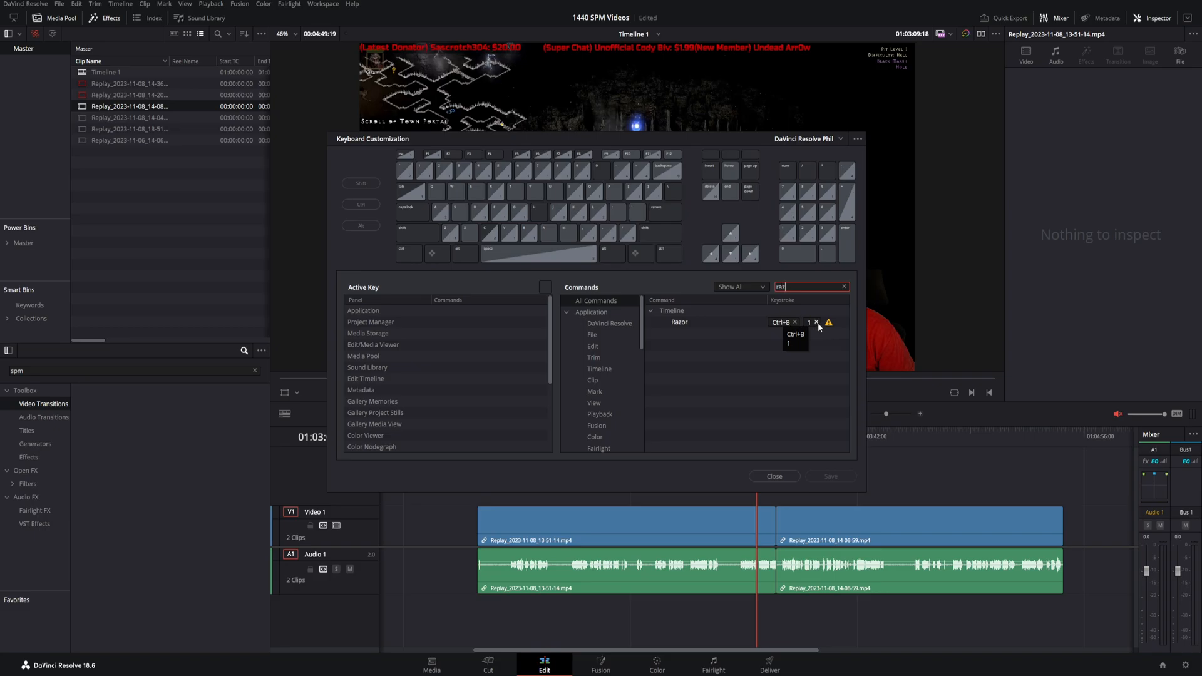
left_click(816, 321)
type("ripple")
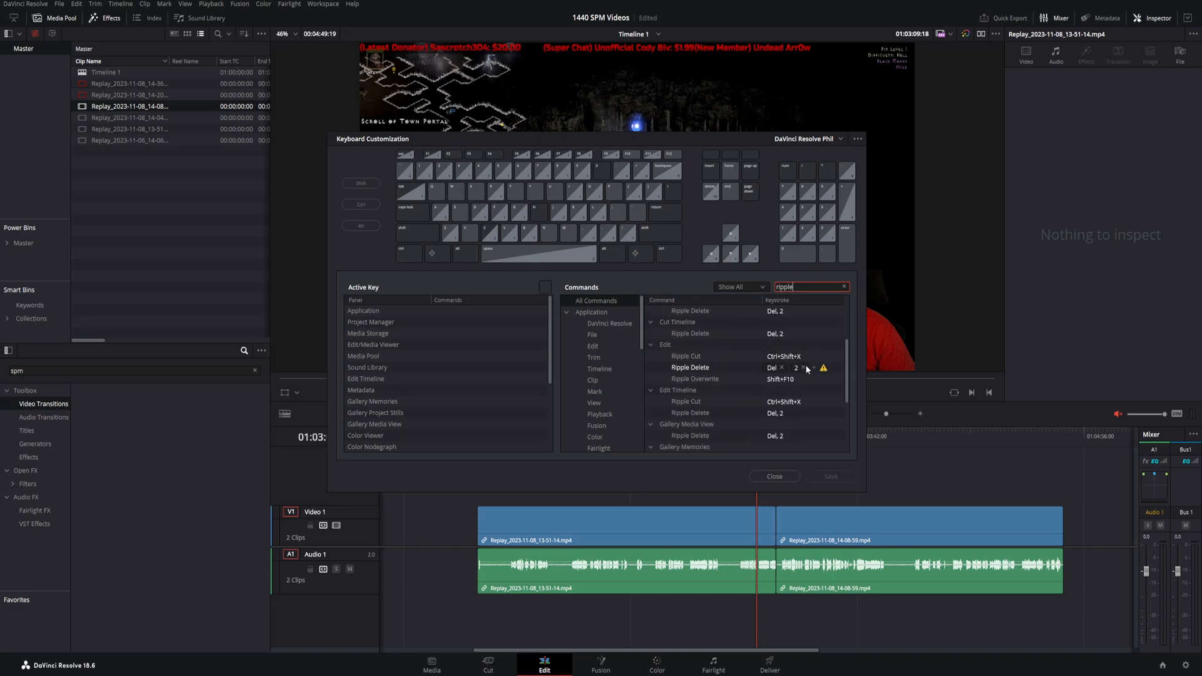
mouse_move(803, 371)
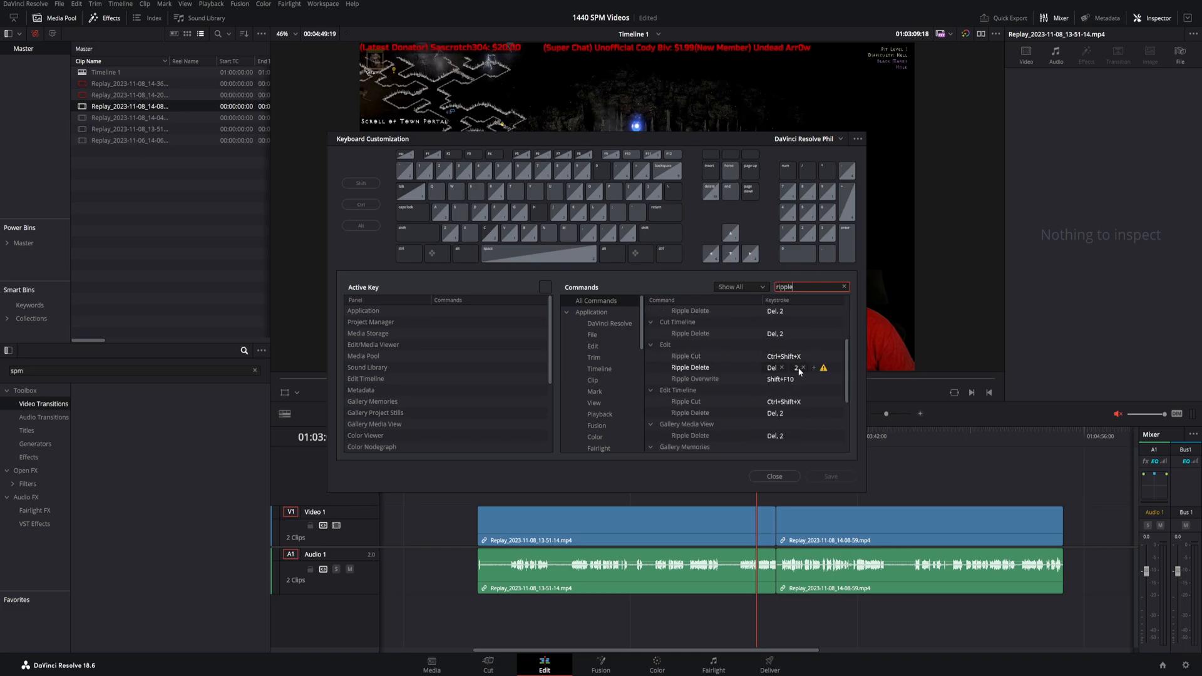
Check Ripple Delete's shortcut in another panel and scroll through its other entries.
left_click(691, 436)
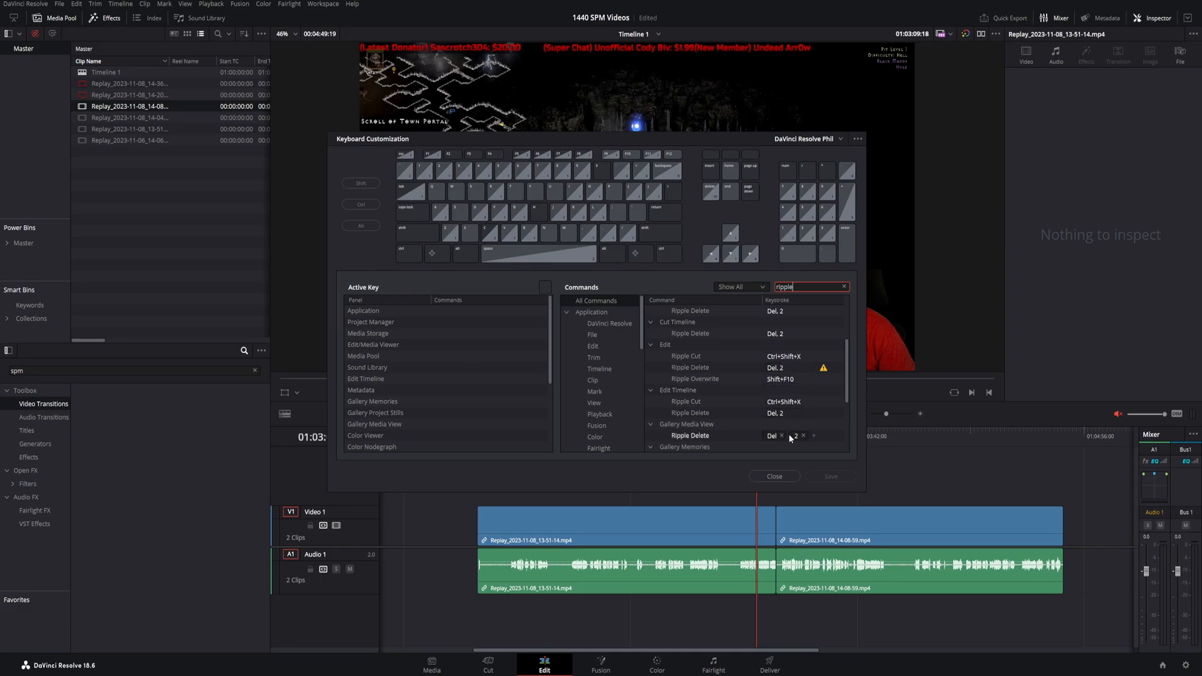
scroll("down", 3)
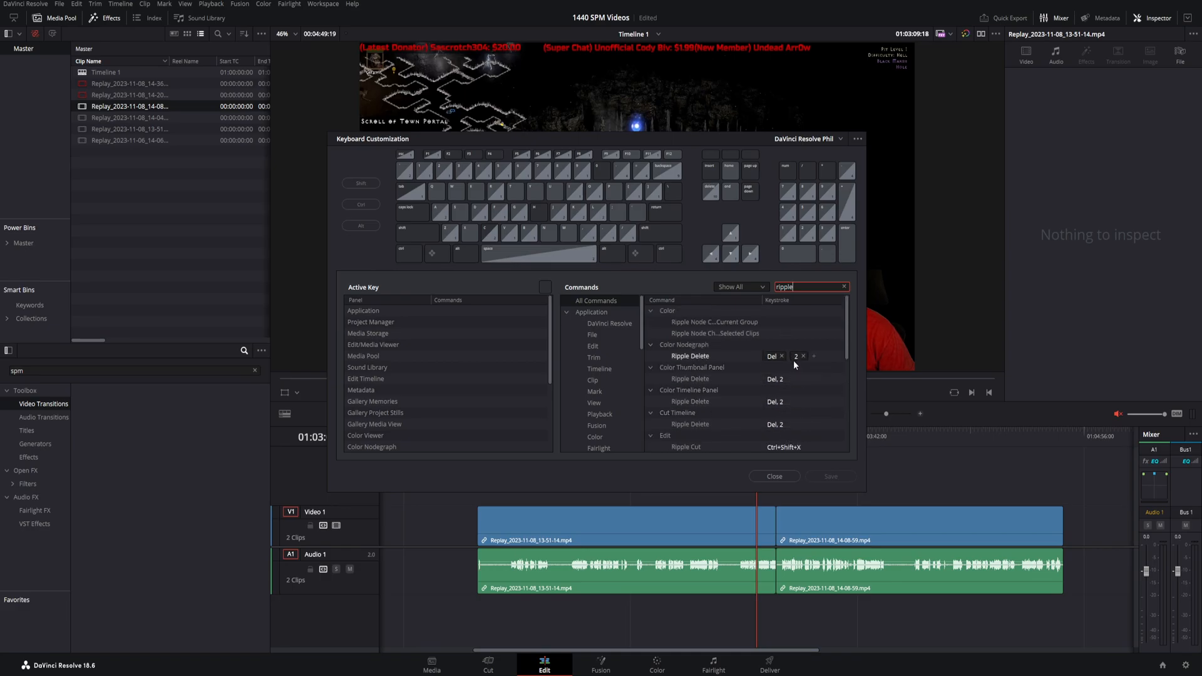
scroll("down", 3)
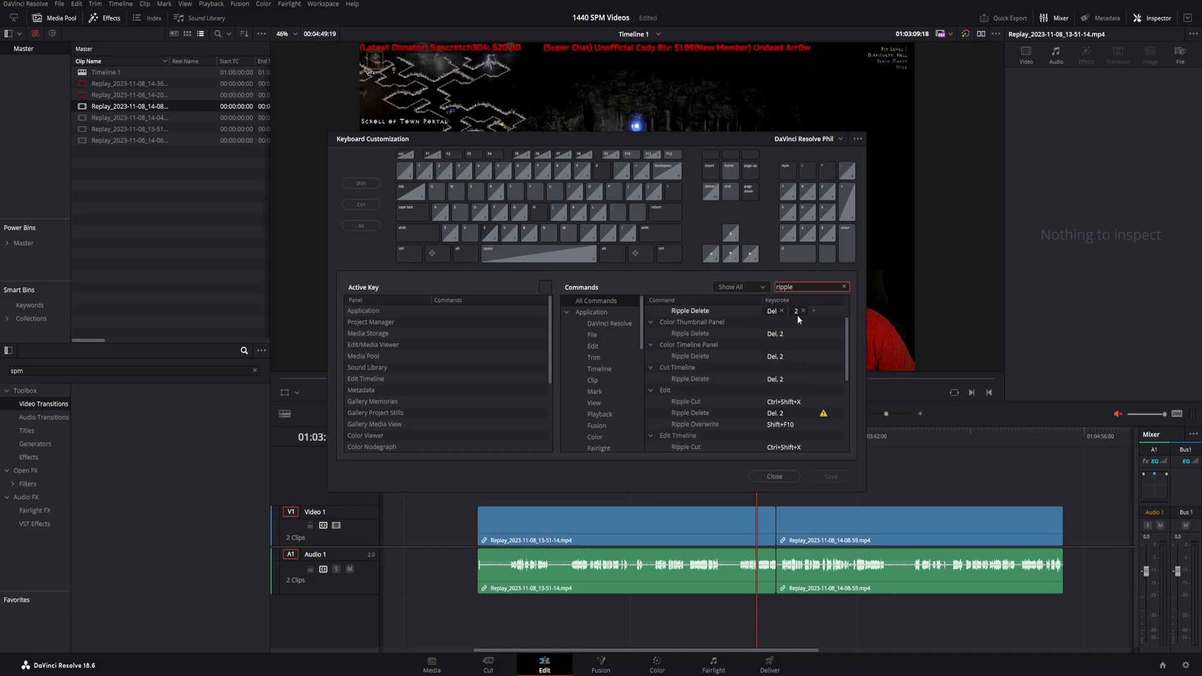
scroll("down", 3)
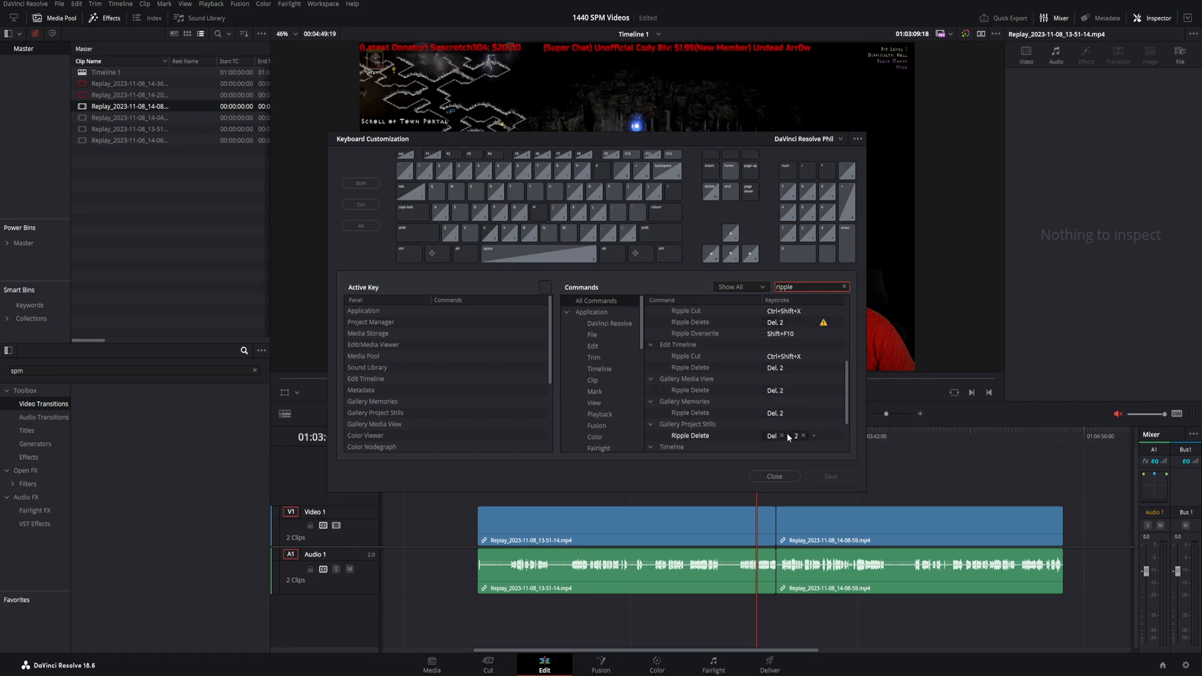
scroll("up", 3)
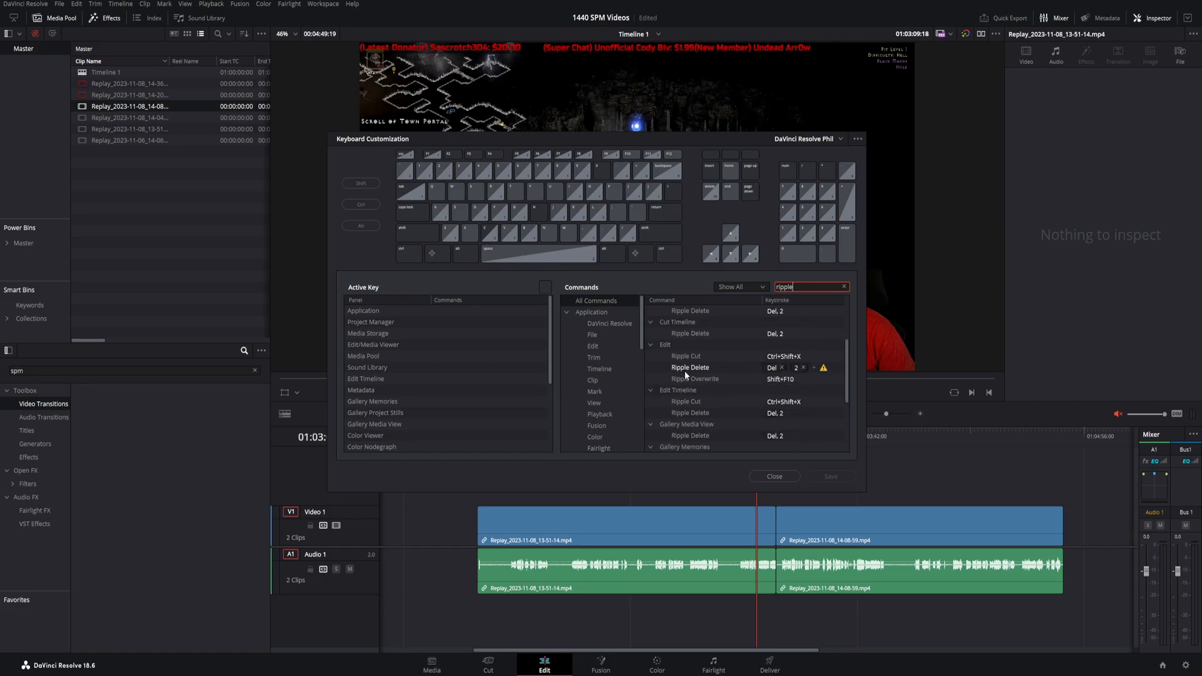
mouse_move(802, 375)
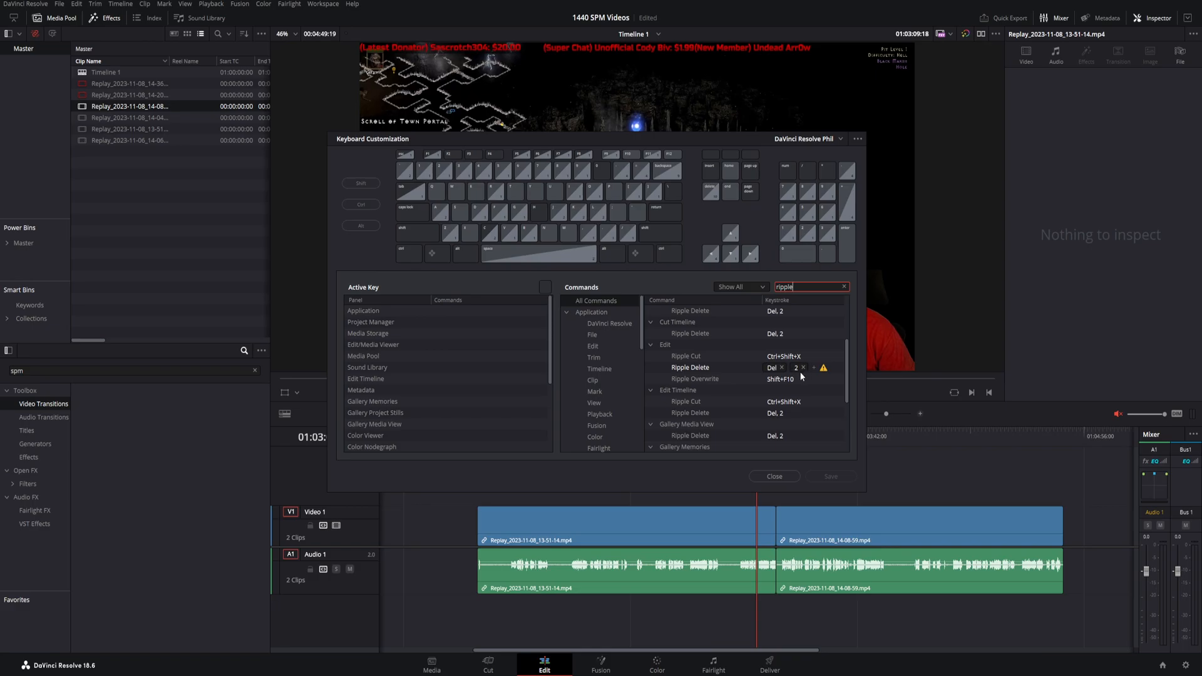
mouse_move(806, 372)
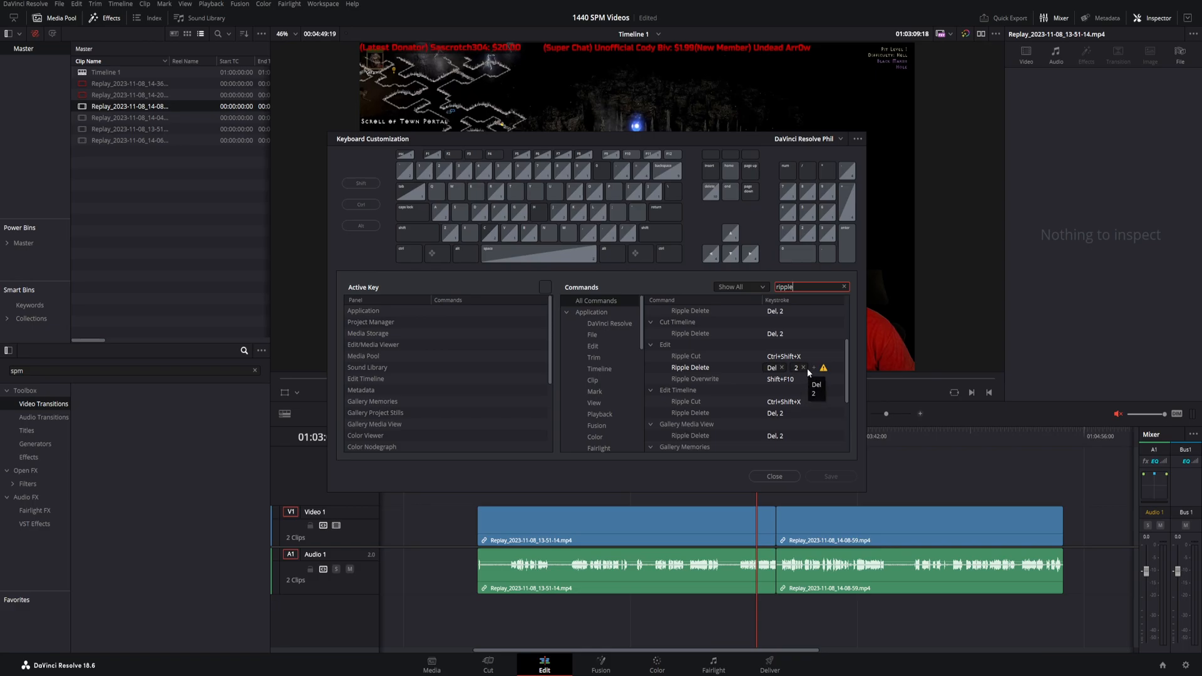
Search commands for 'play f' and select Play Forward's keystroke field (L, 3).
type("play")
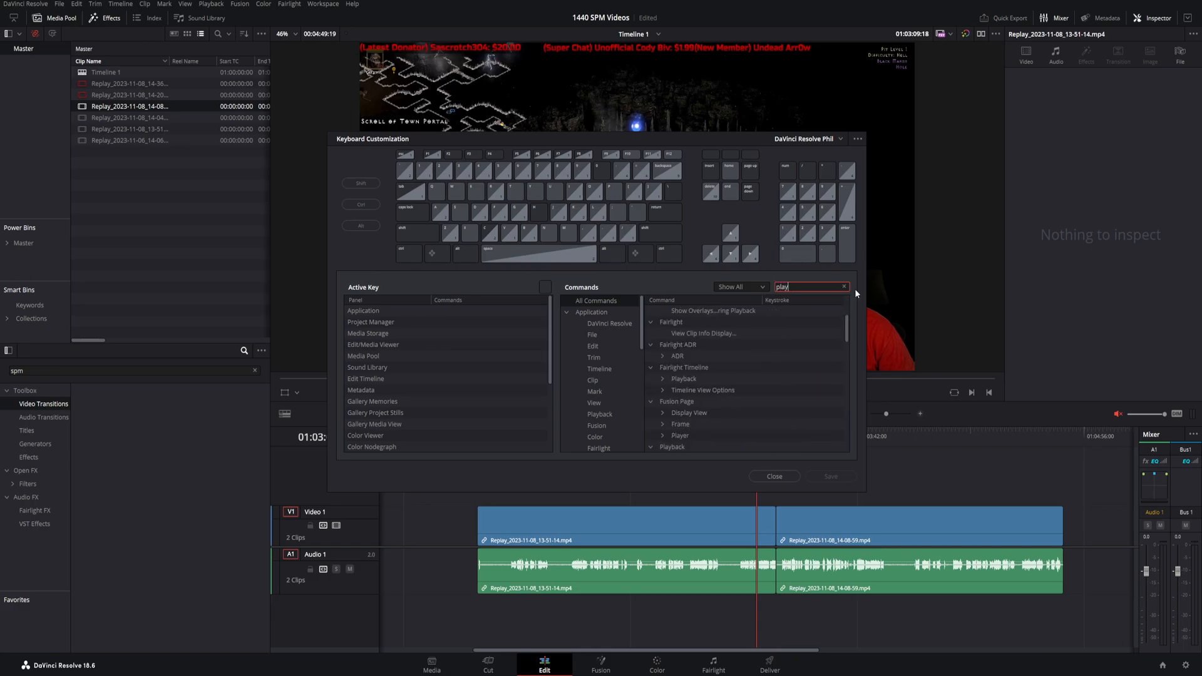
type("f")
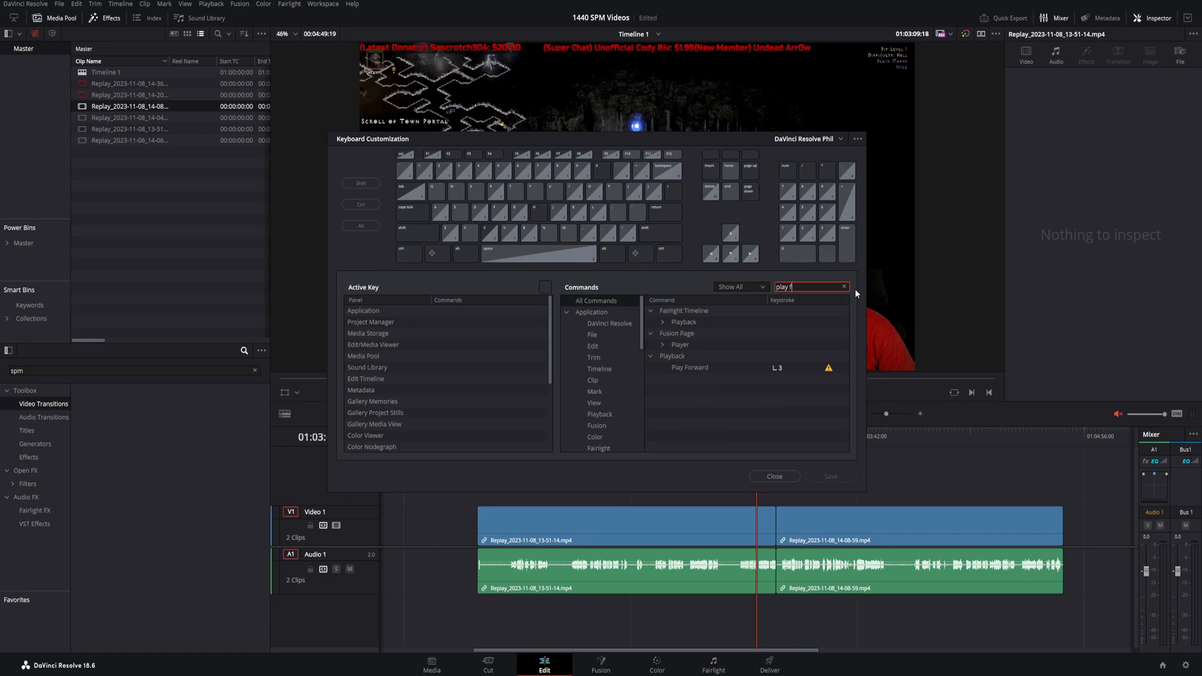
left_click(778, 368)
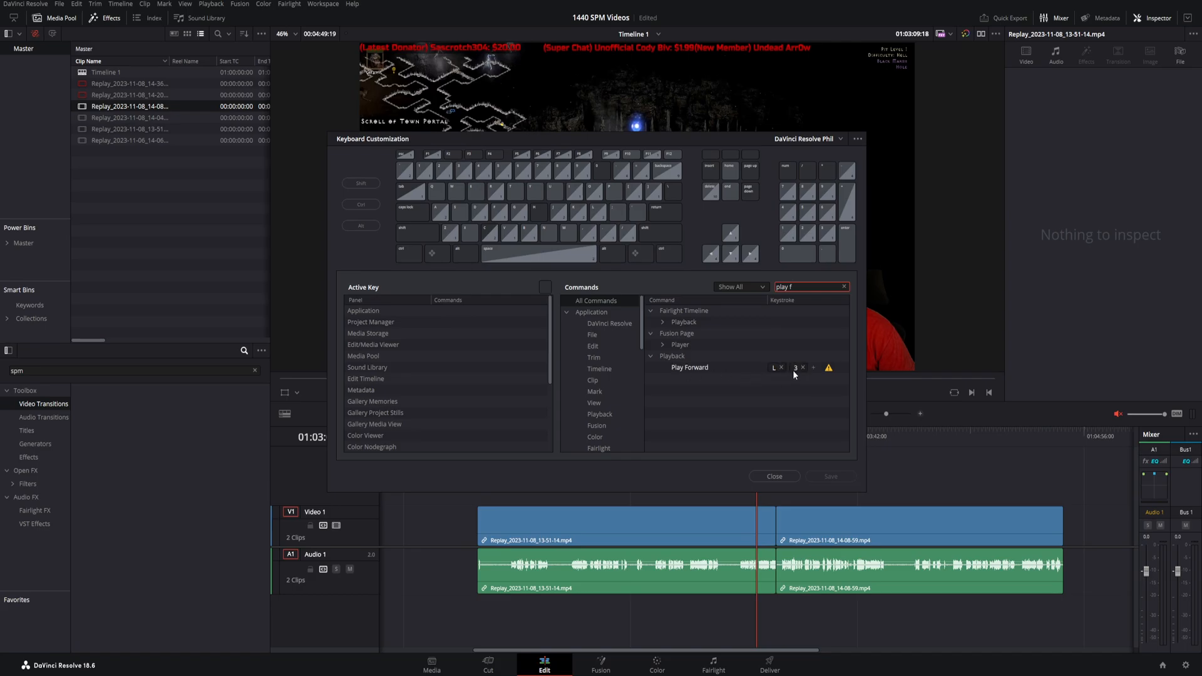
left_click(774, 476)
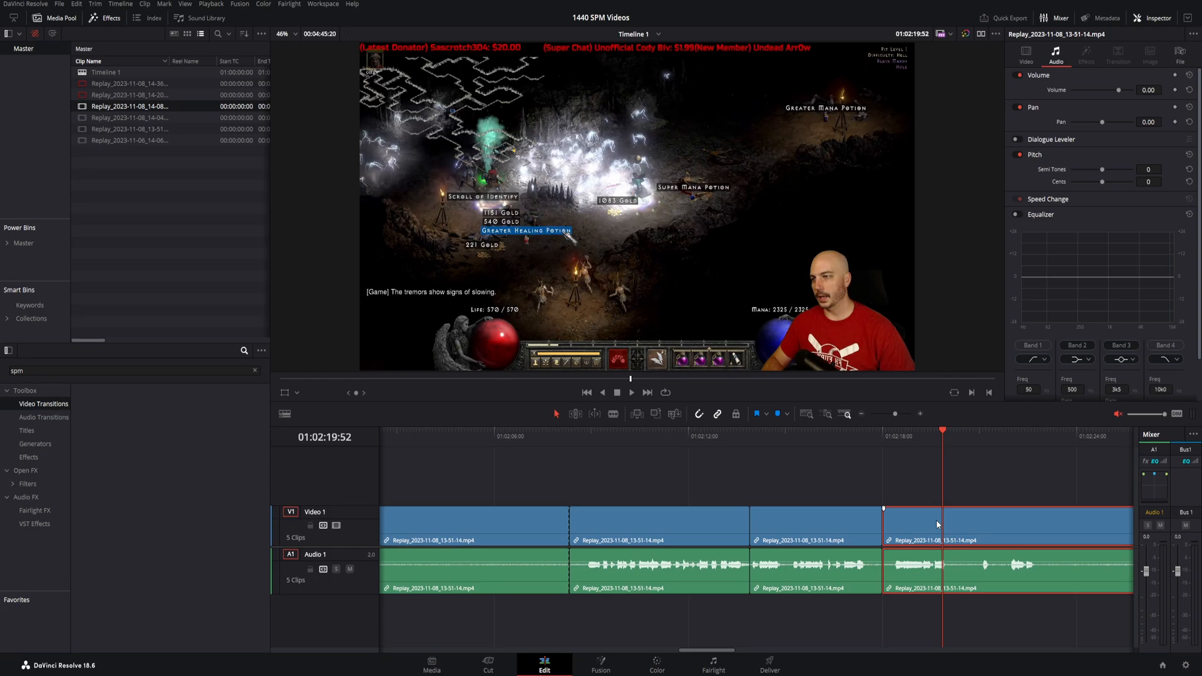
On Deliver, review YouTube 1080p resolution, enable Normalize Audio, and choose QuickTime H.264.
left_click(769, 665)
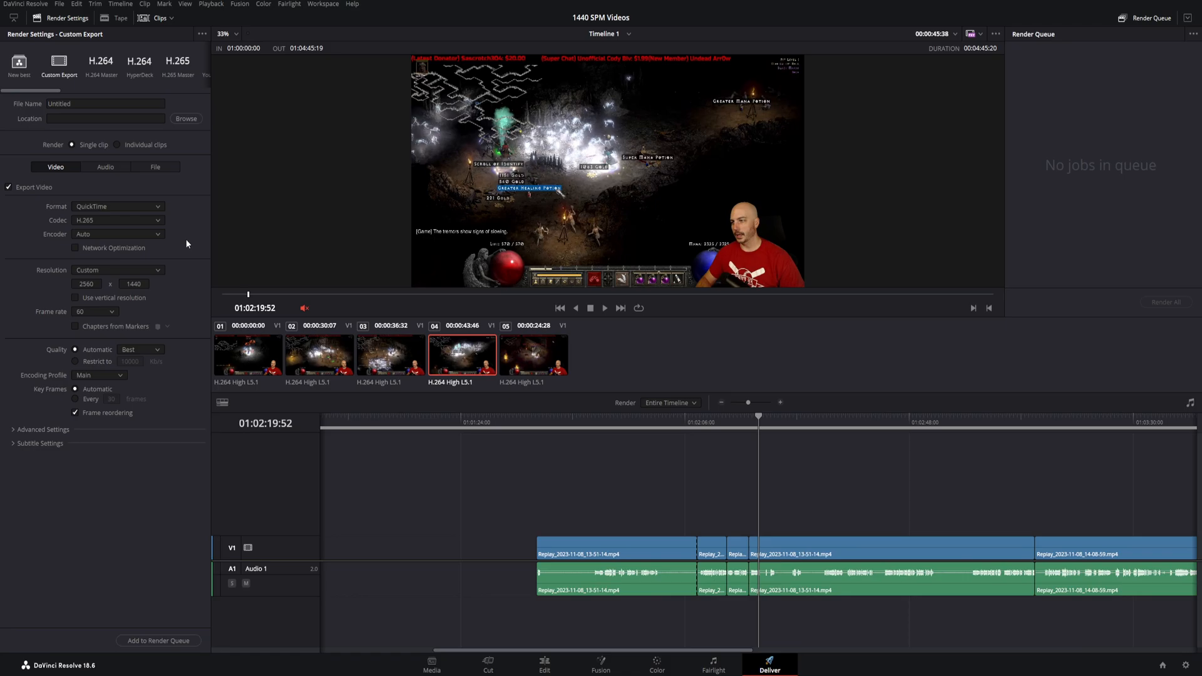
mouse_move(61, 138)
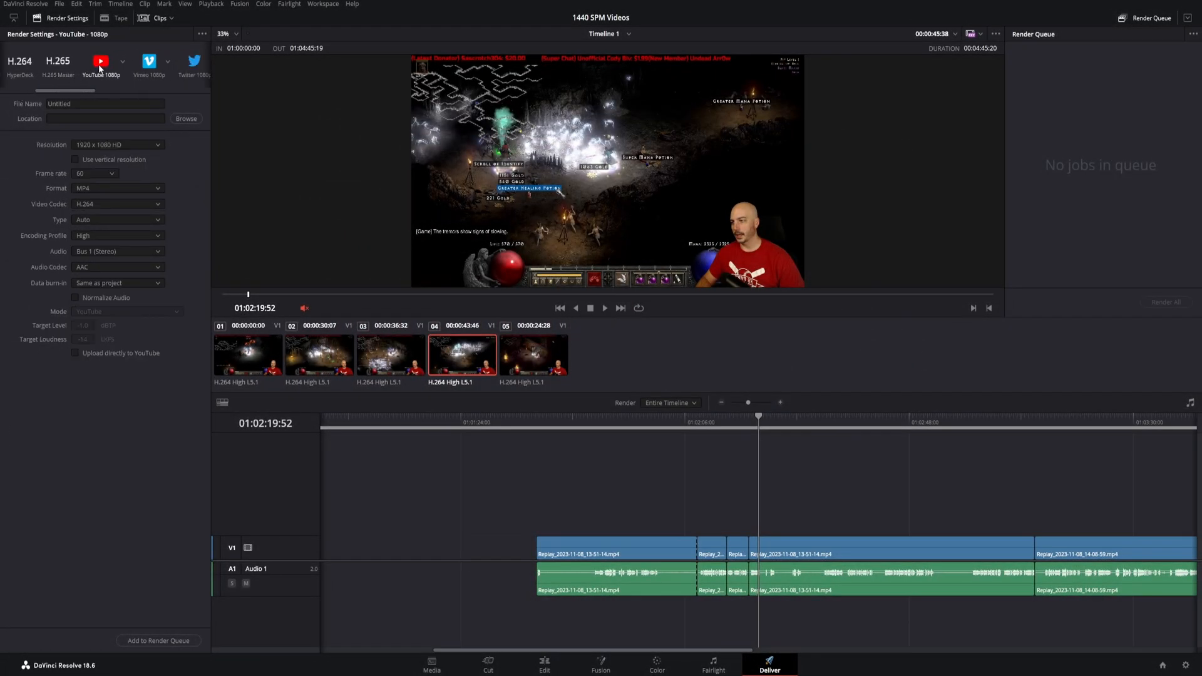
left_click(102, 68)
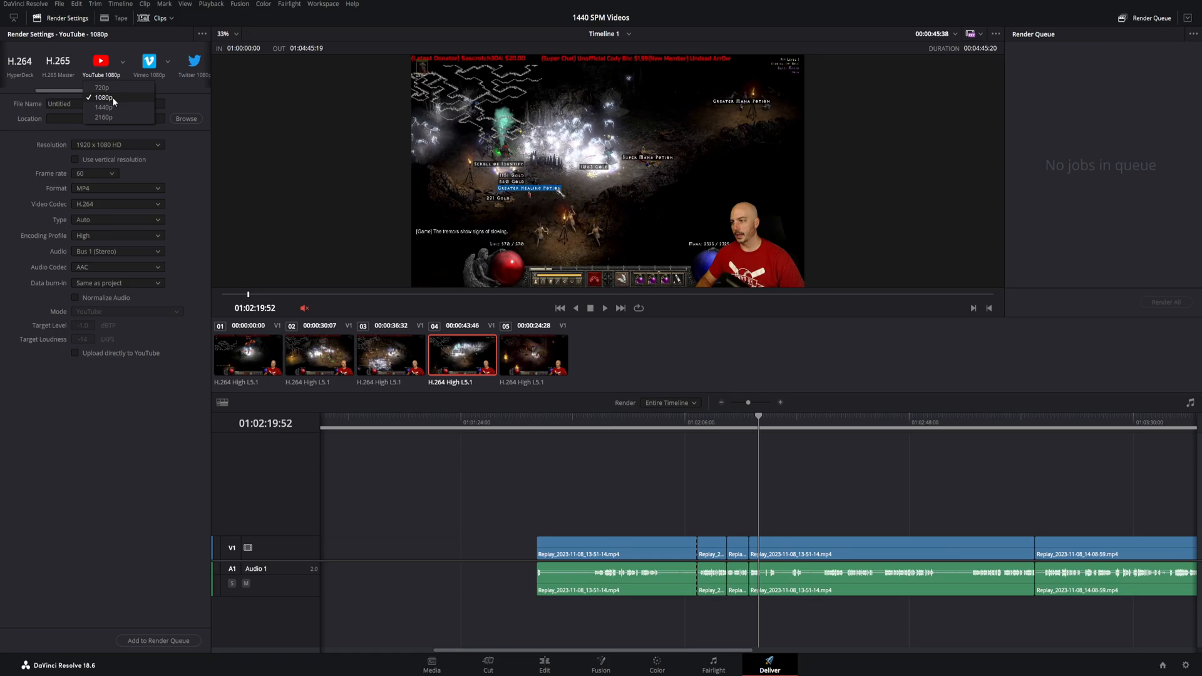
mouse_move(100, 88)
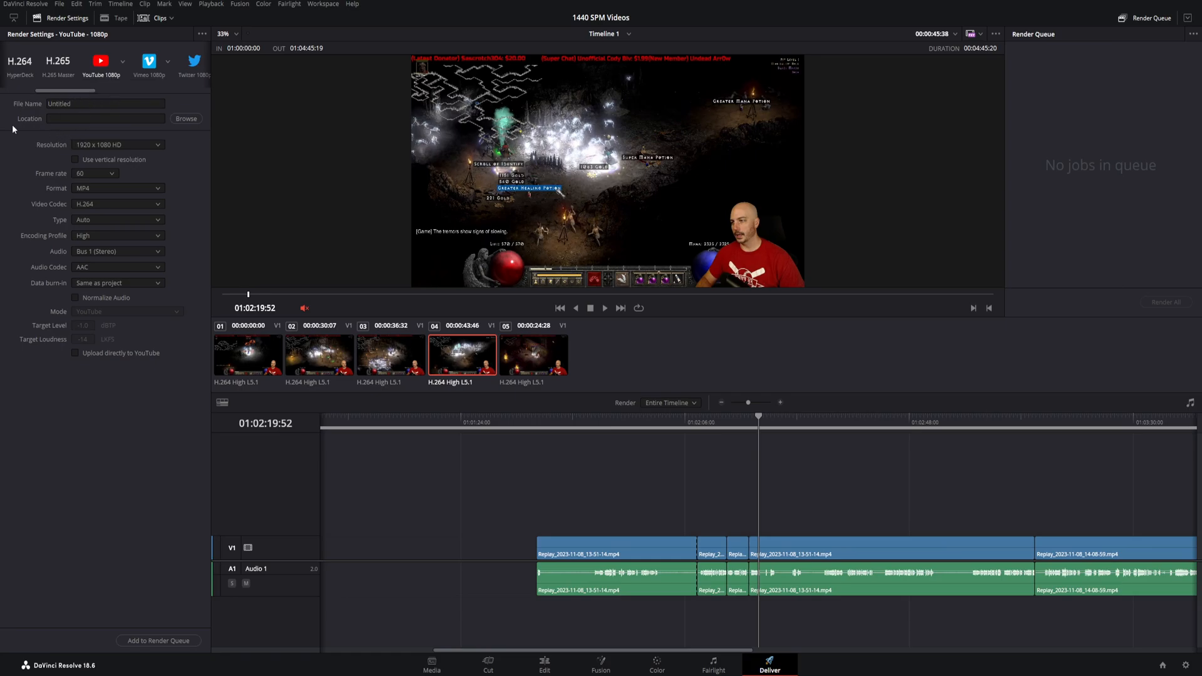
mouse_move(97, 186)
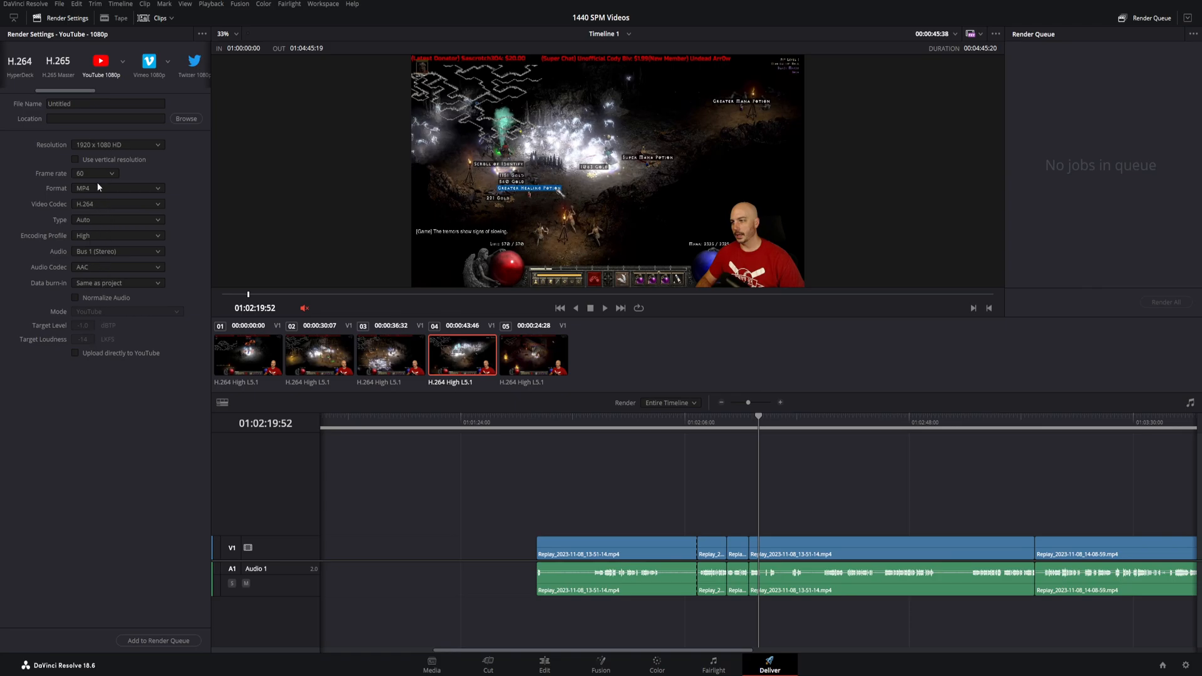
mouse_move(99, 143)
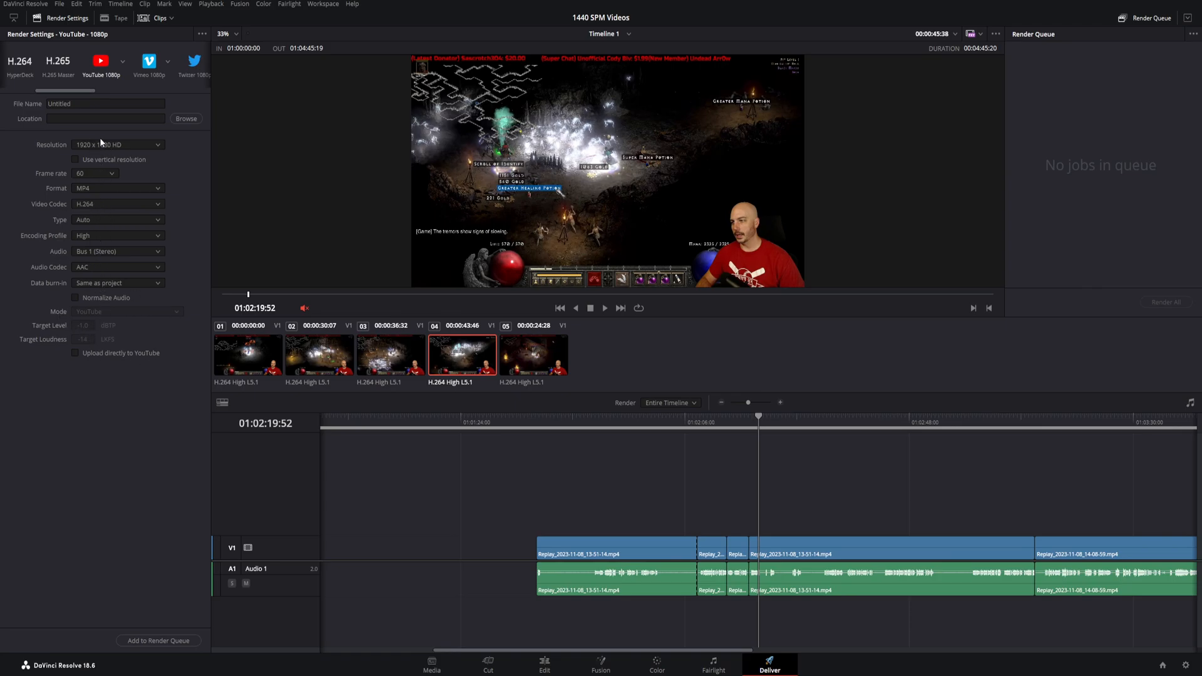
mouse_move(86, 299)
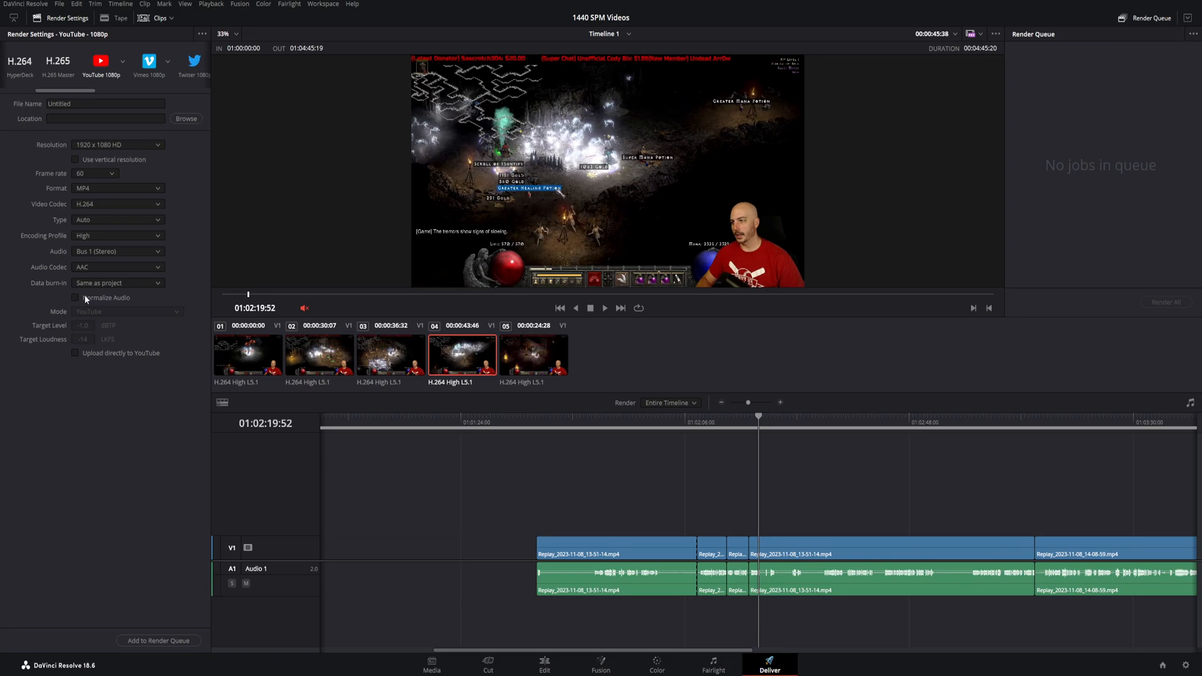
left_click(75, 297)
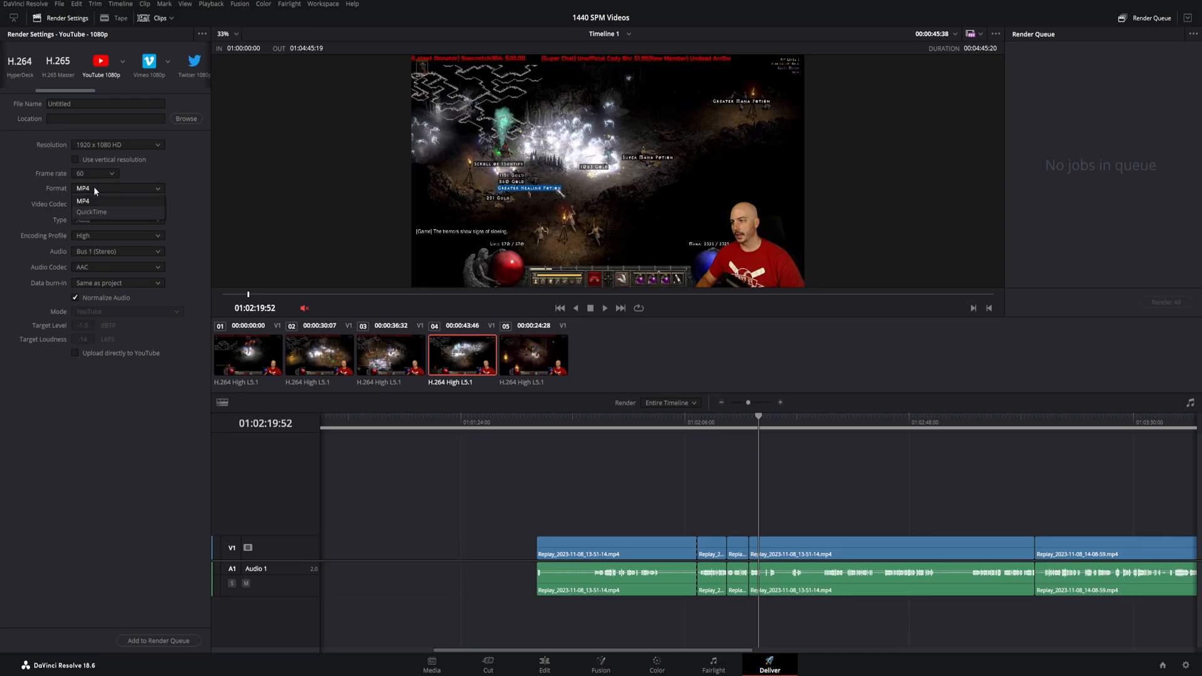
left_click(91, 211)
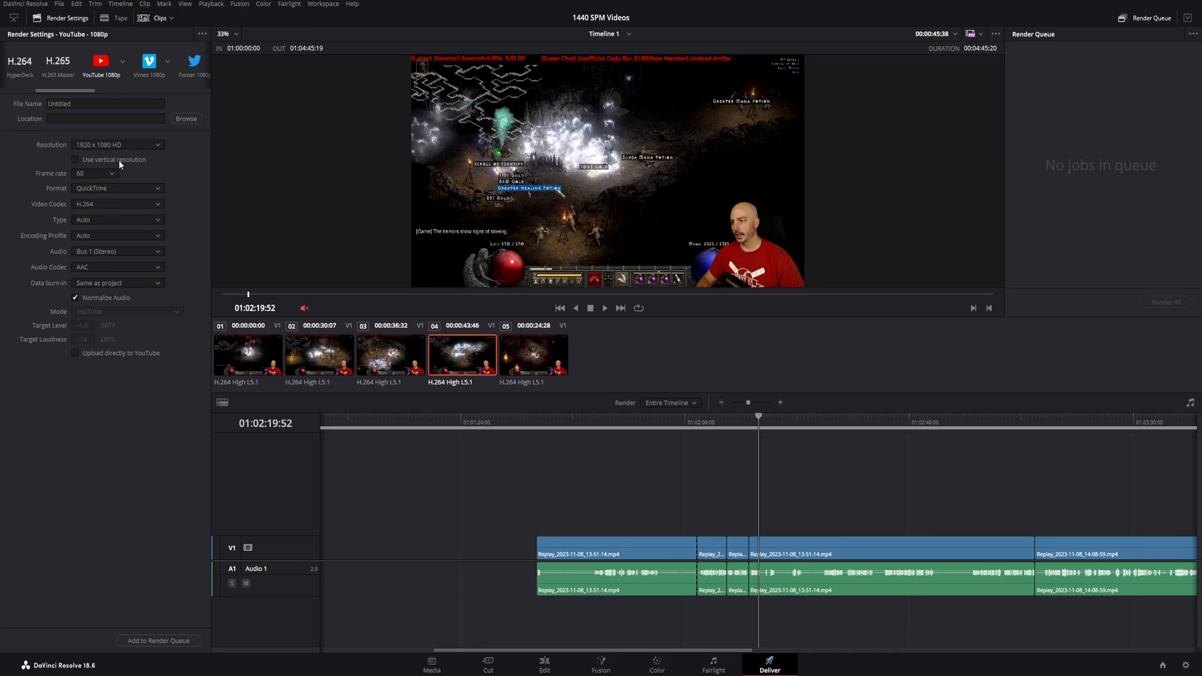
left_click(116, 204)
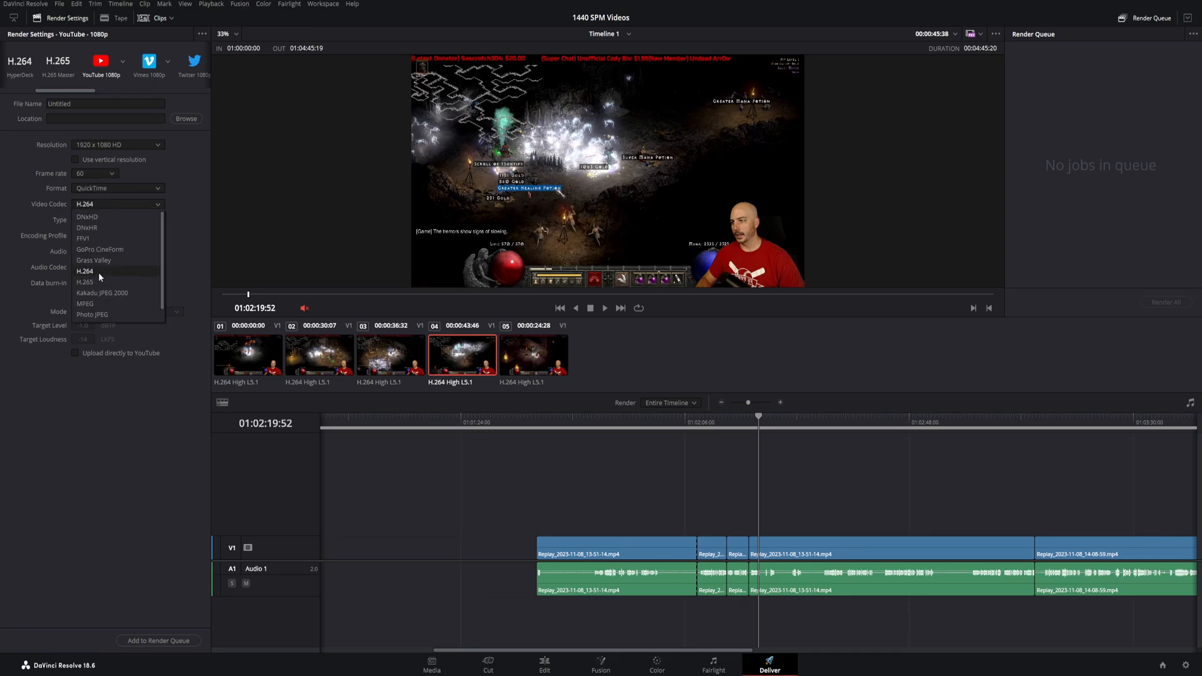
left_click(85, 271)
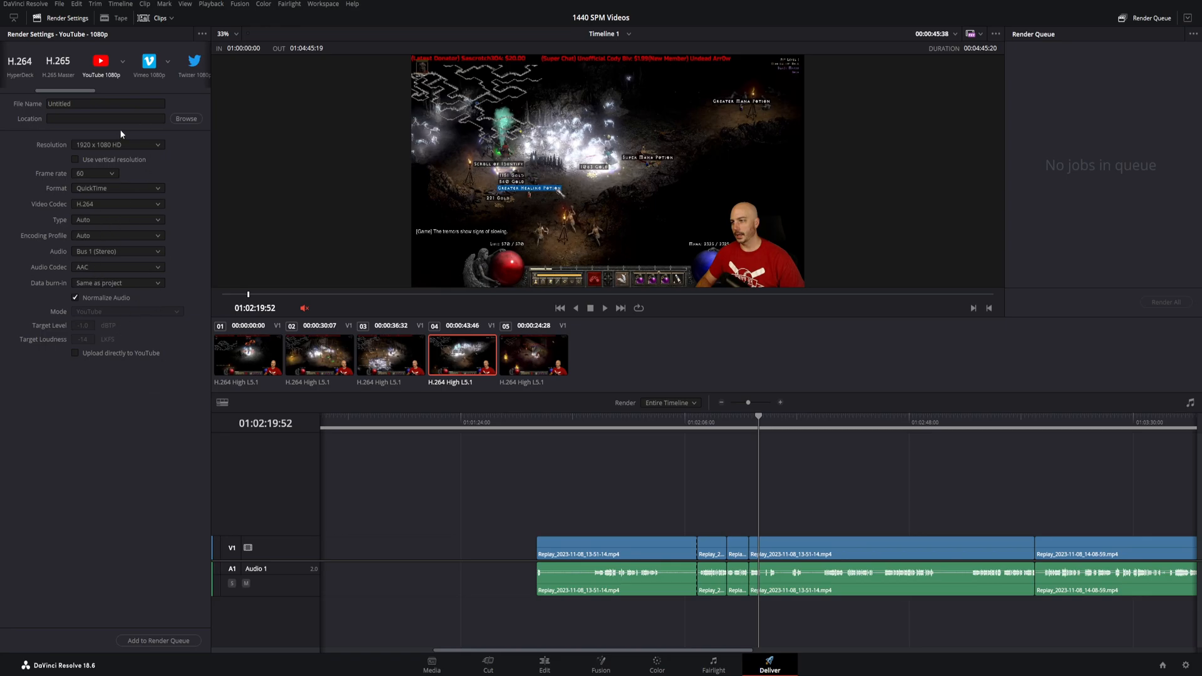
mouse_move(120, 286)
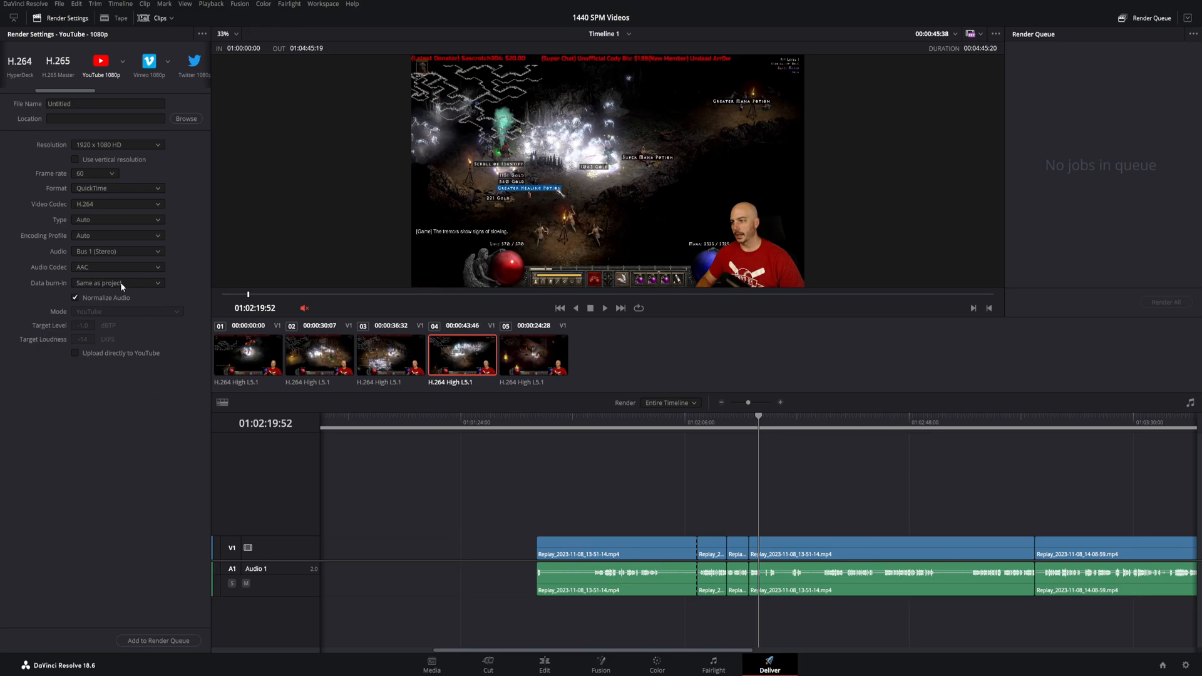
mouse_move(103, 339)
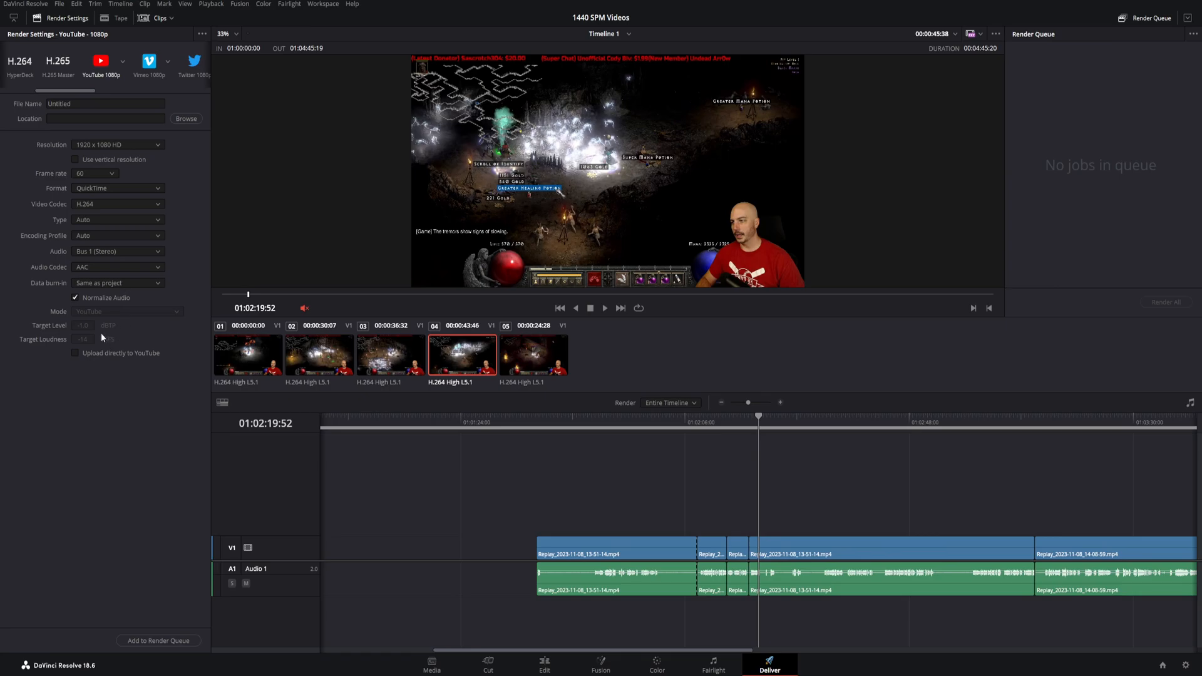
mouse_move(101, 338)
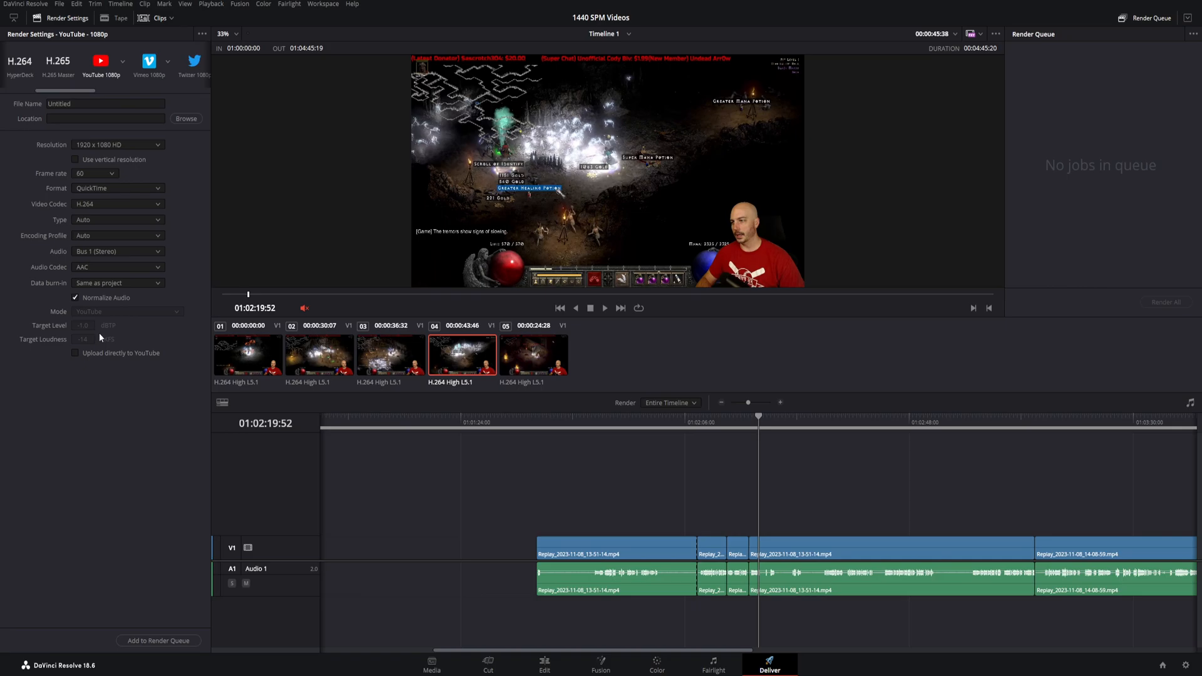
Switch to Custom Export, name the file 'Dav…', set codec H.265 and Automatic quality.
left_click(59, 65)
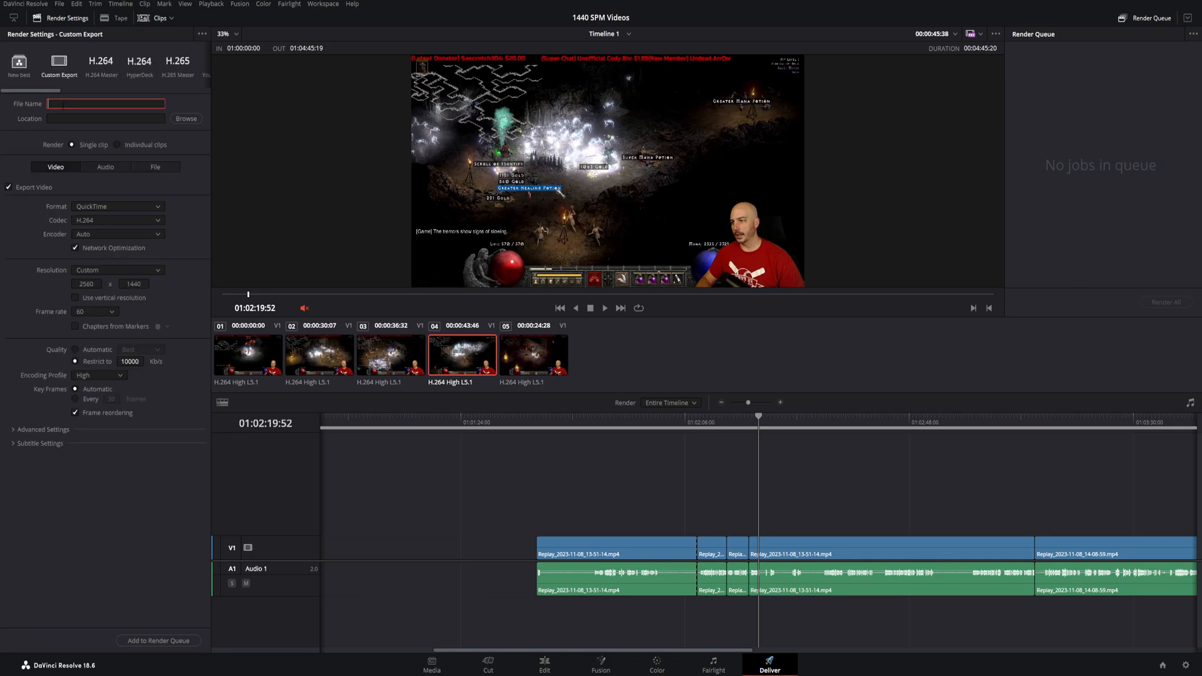
type("Davinci resolve")
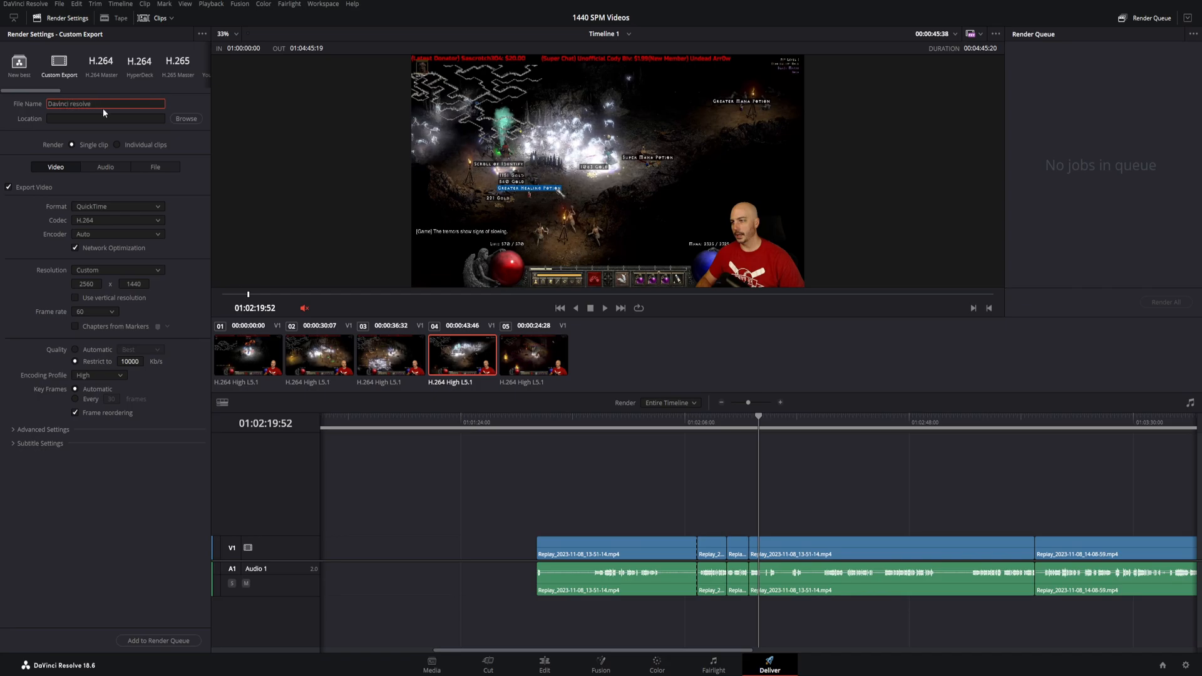
mouse_move(100, 111)
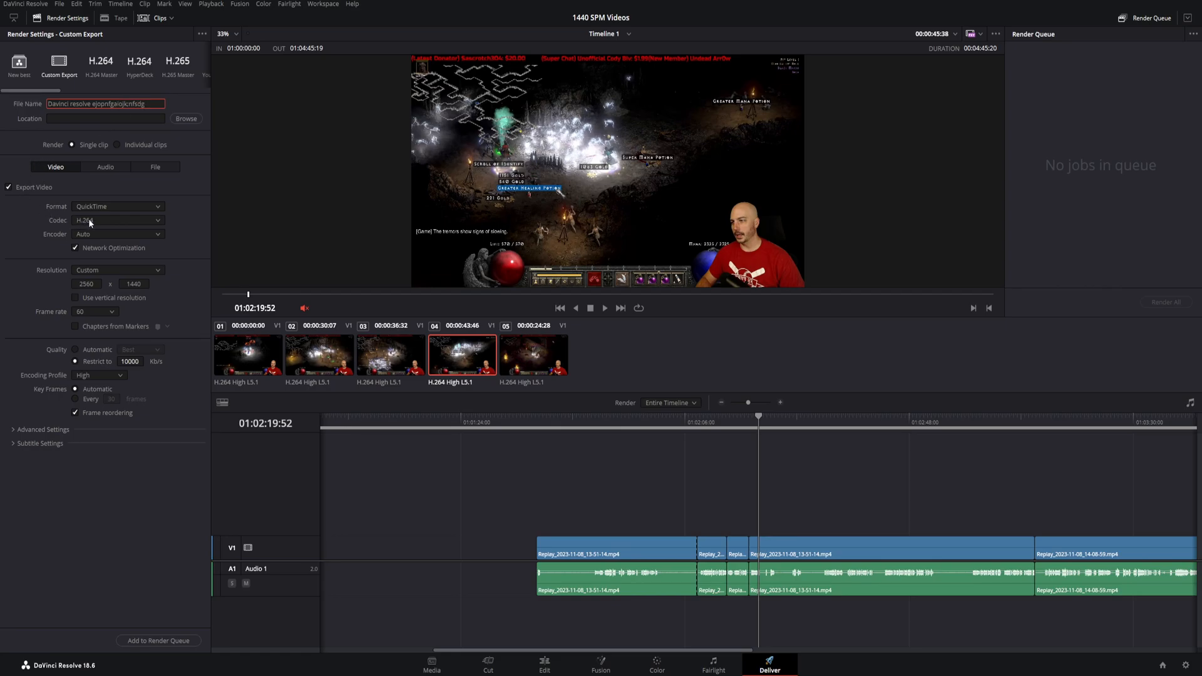
left_click(117, 220)
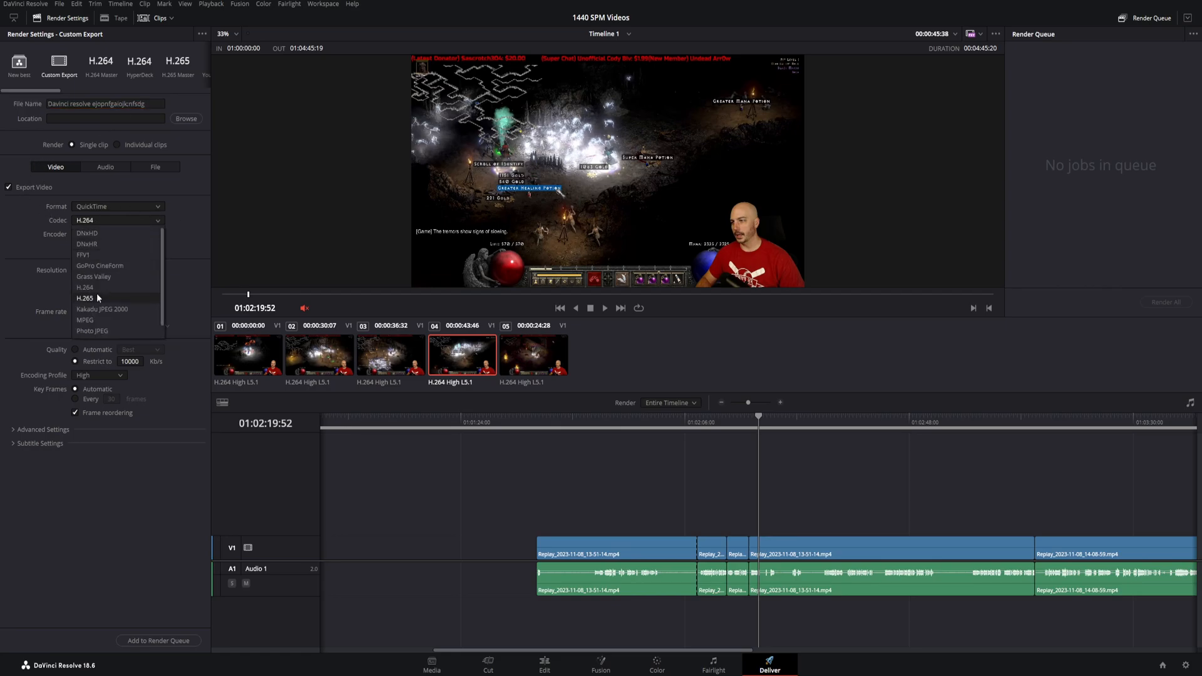
left_click(85, 298)
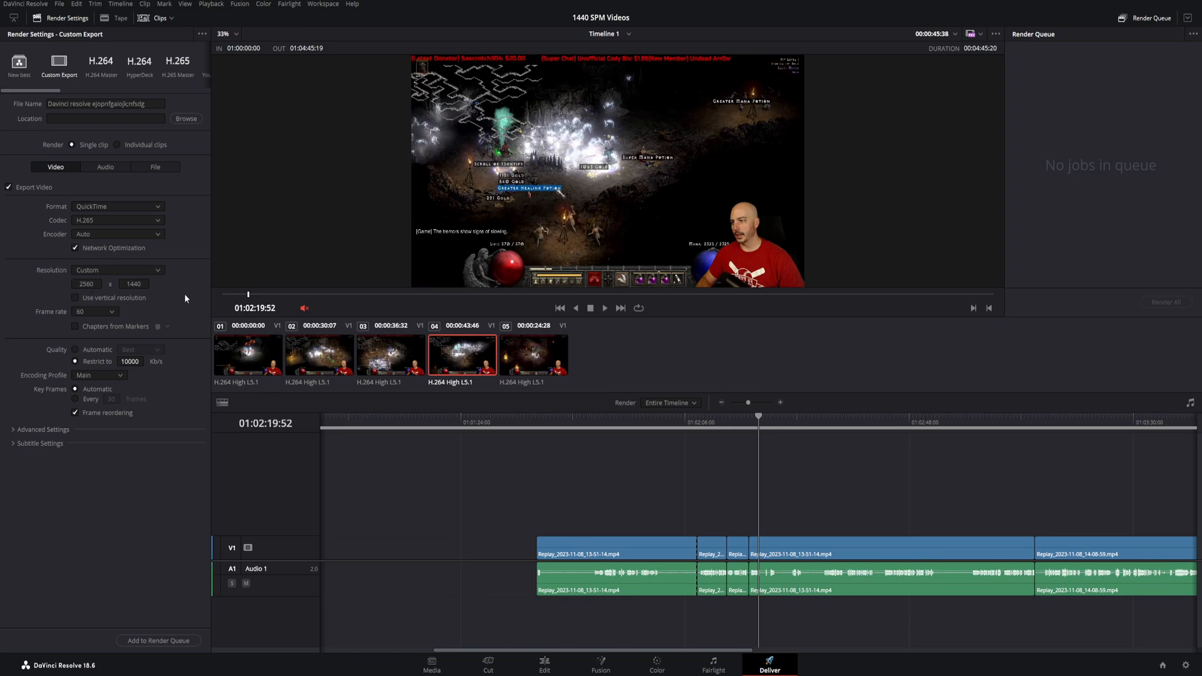
mouse_move(51, 317)
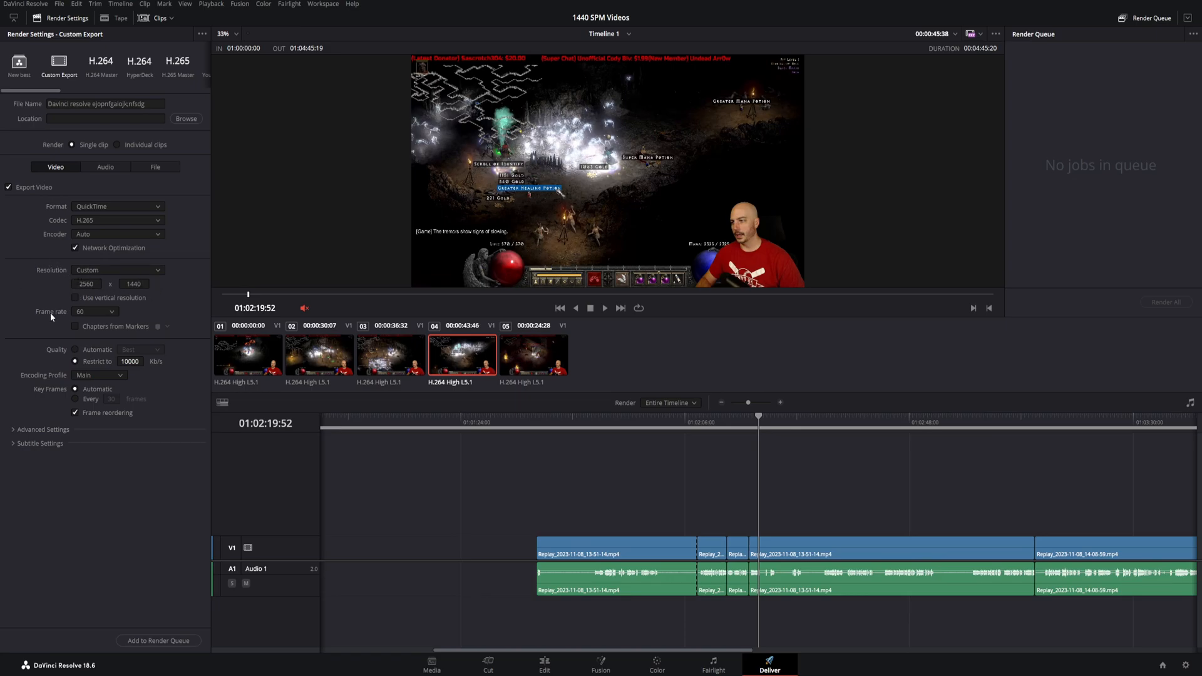
left_click(74, 350)
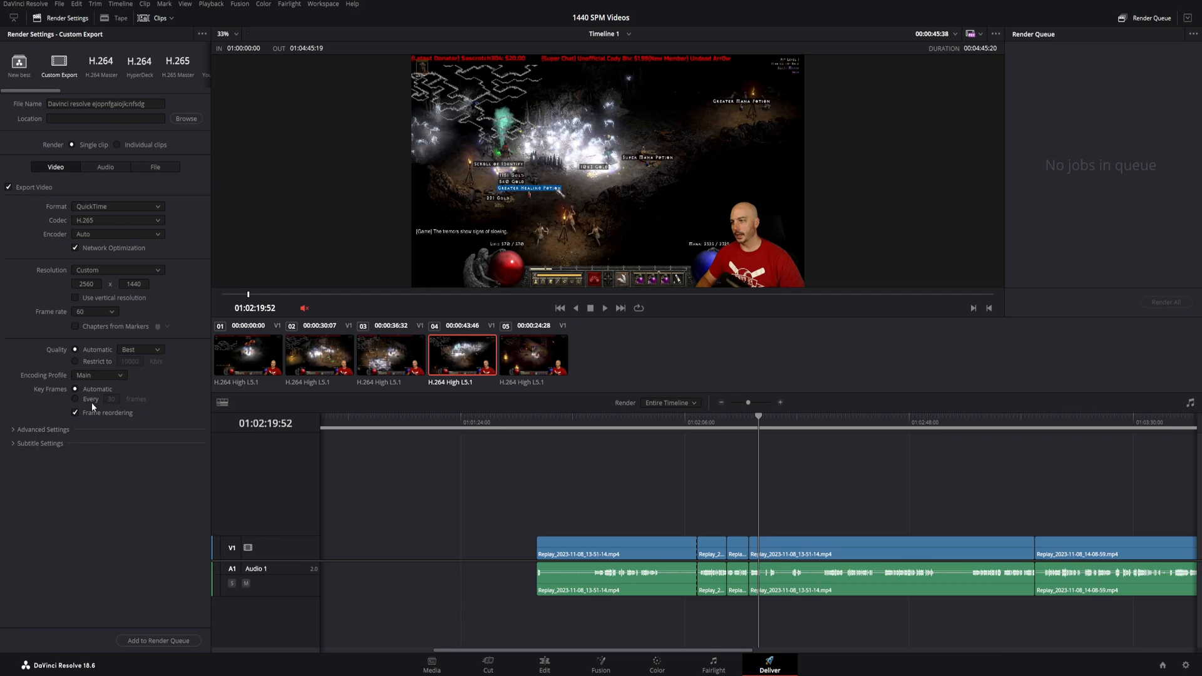
In the Audio settings, tick Normalize Audio and set its mode to YouTube.
left_click(105, 166)
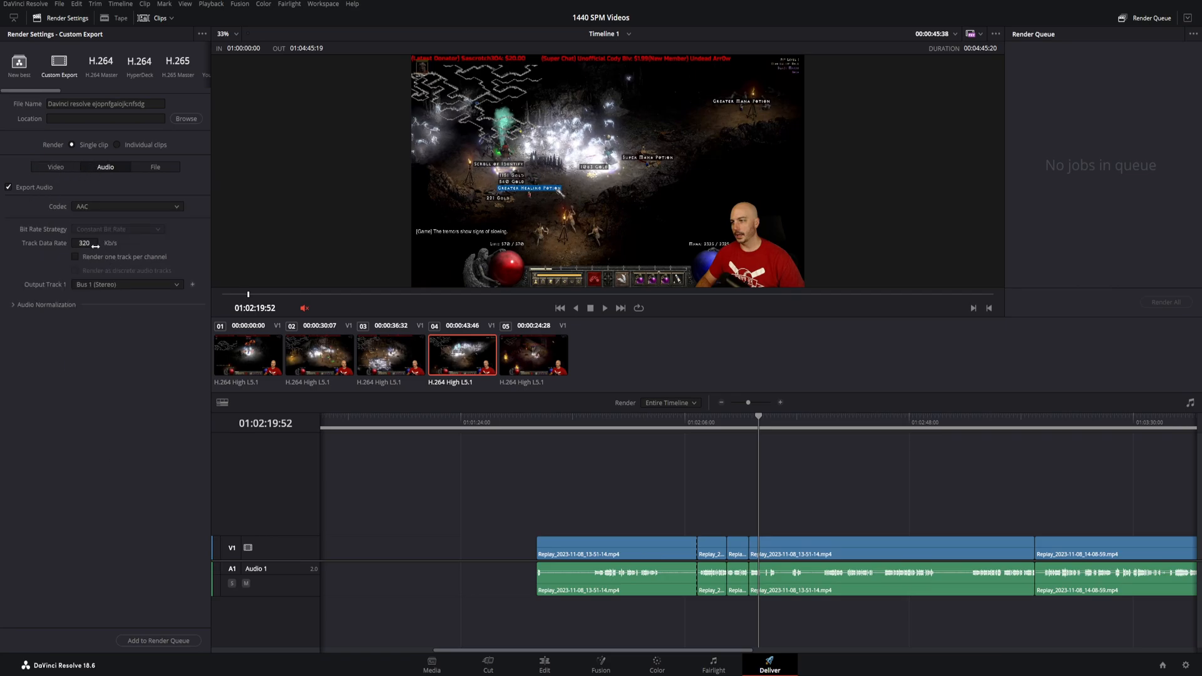
left_click(44, 304)
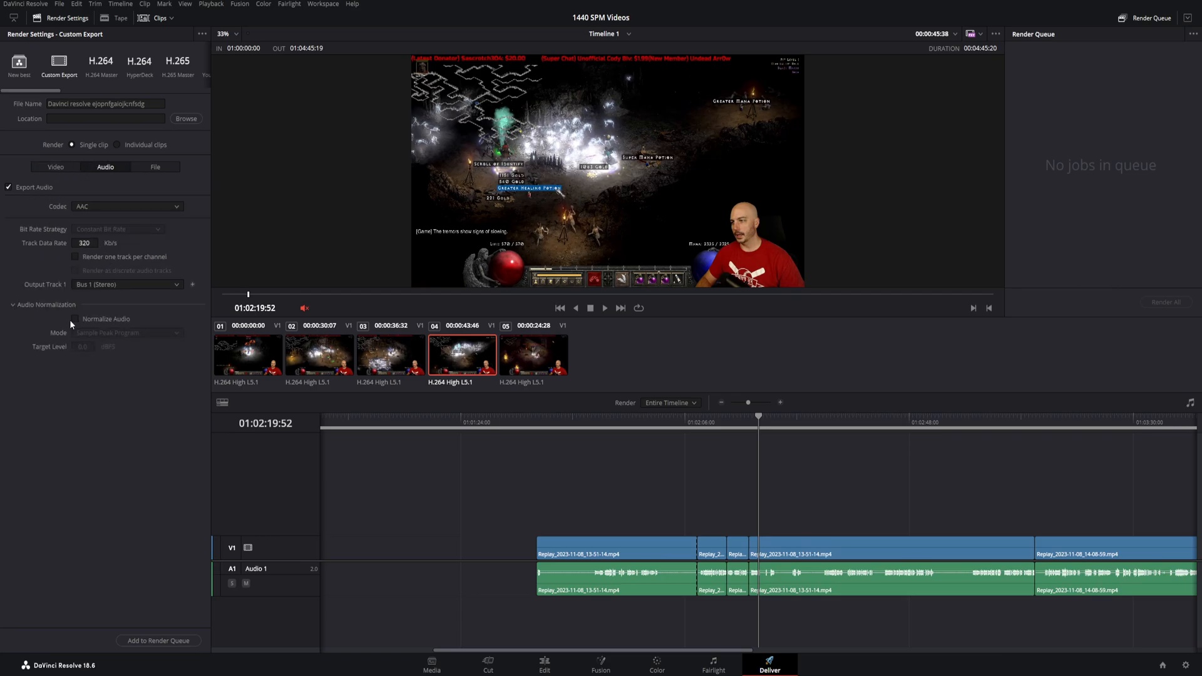
left_click(74, 318)
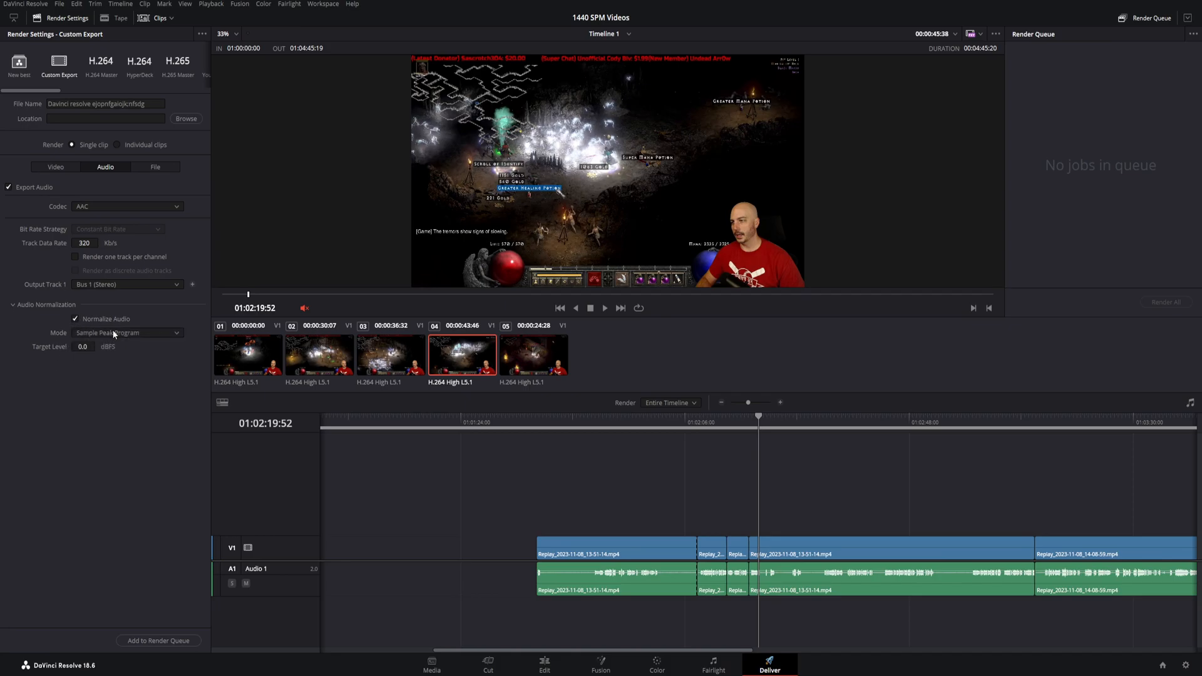
left_click(127, 332)
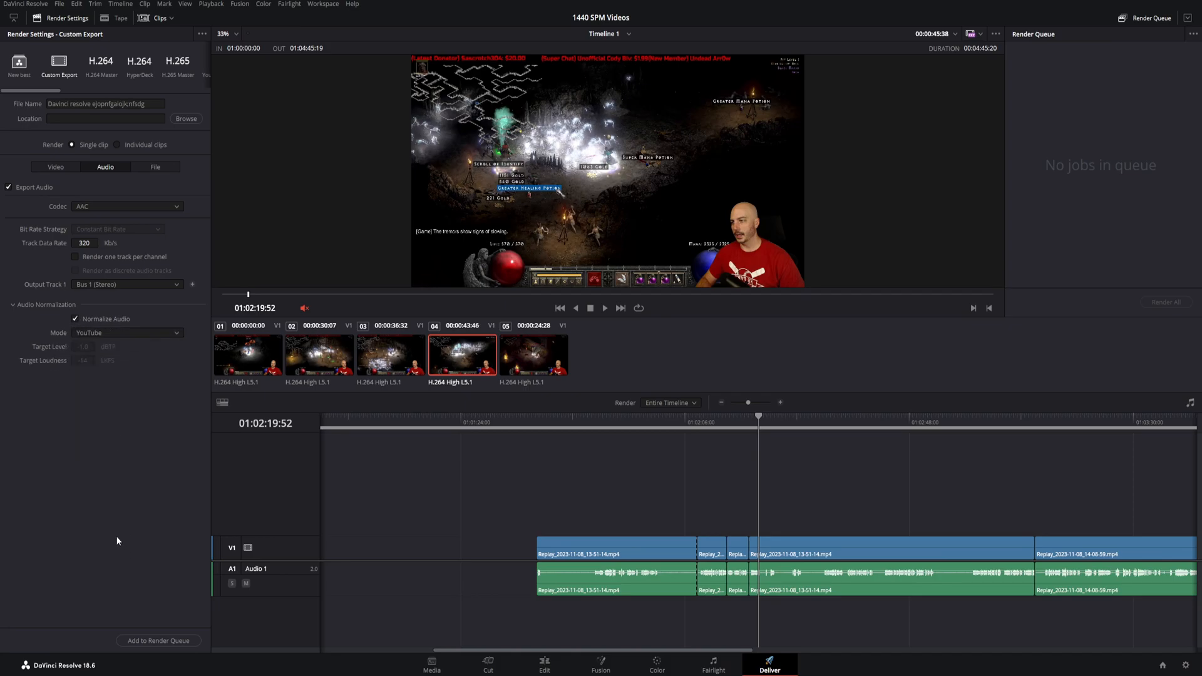
mouse_move(164, 402)
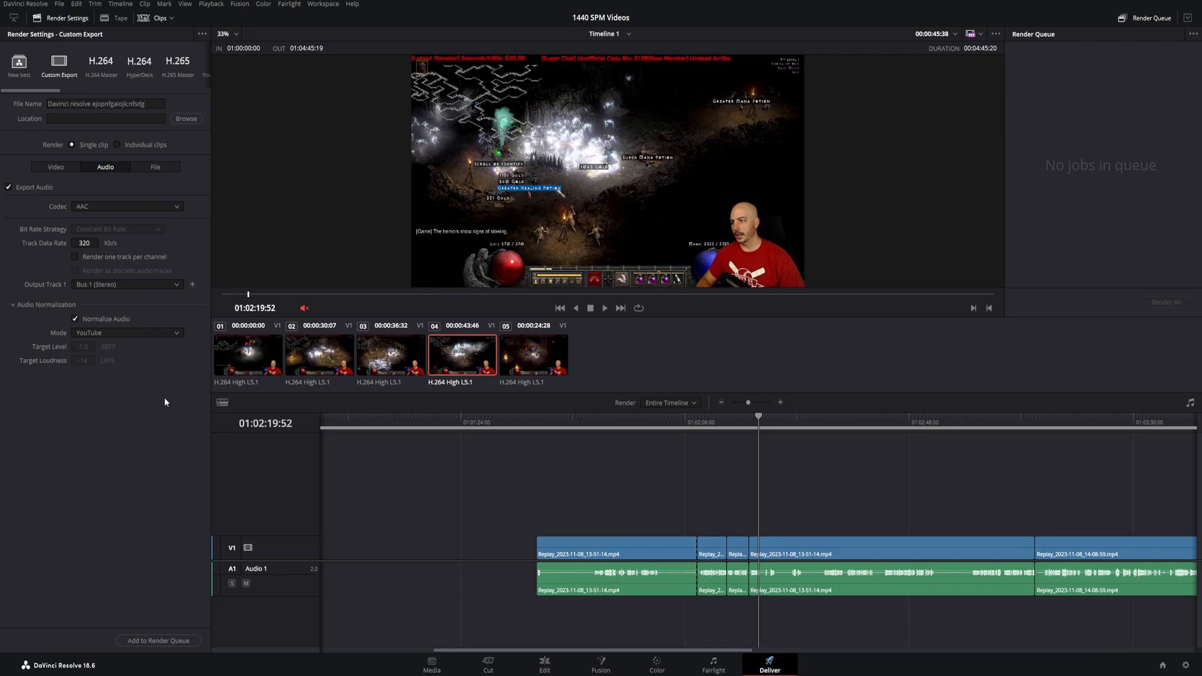
mouse_move(165, 398)
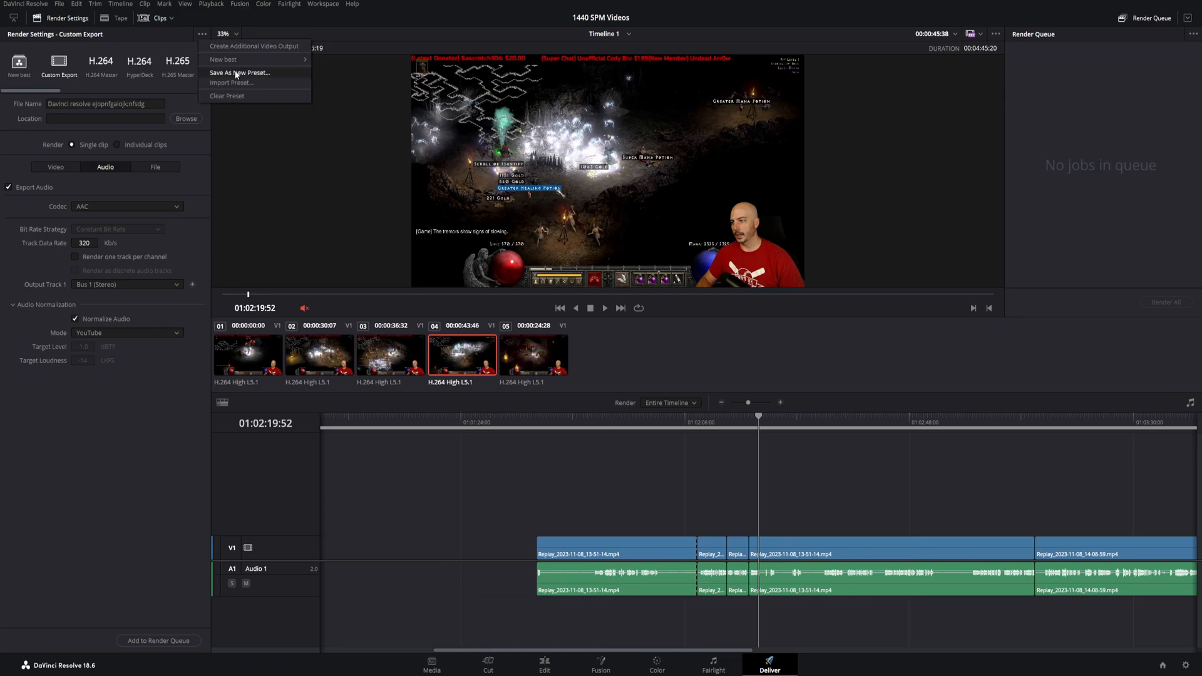
Save the current render setup via Save As New Preset under the name 'davinci'.
left_click(239, 73)
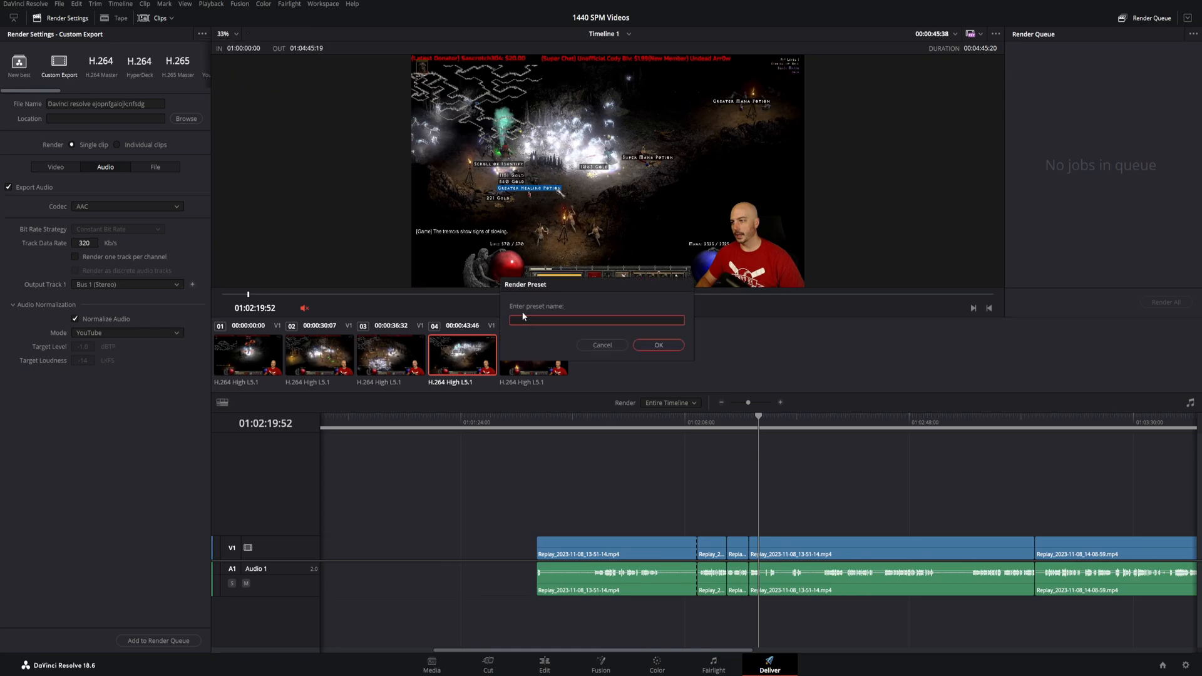
type("davinc")
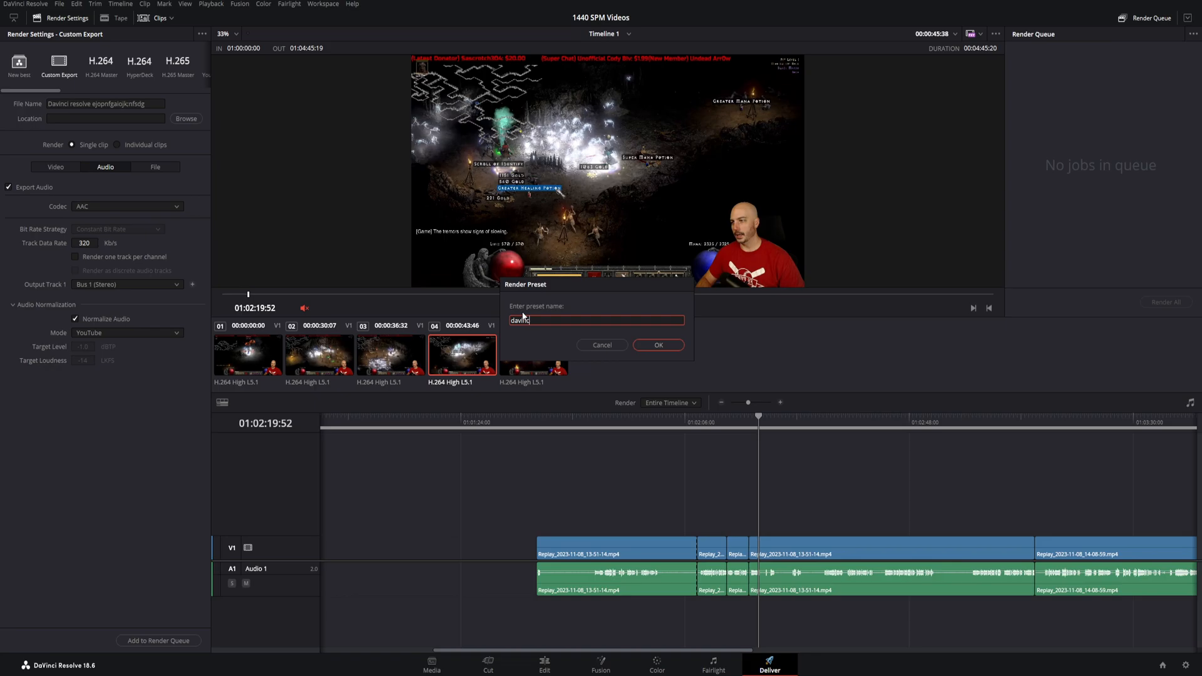
left_click(658, 345)
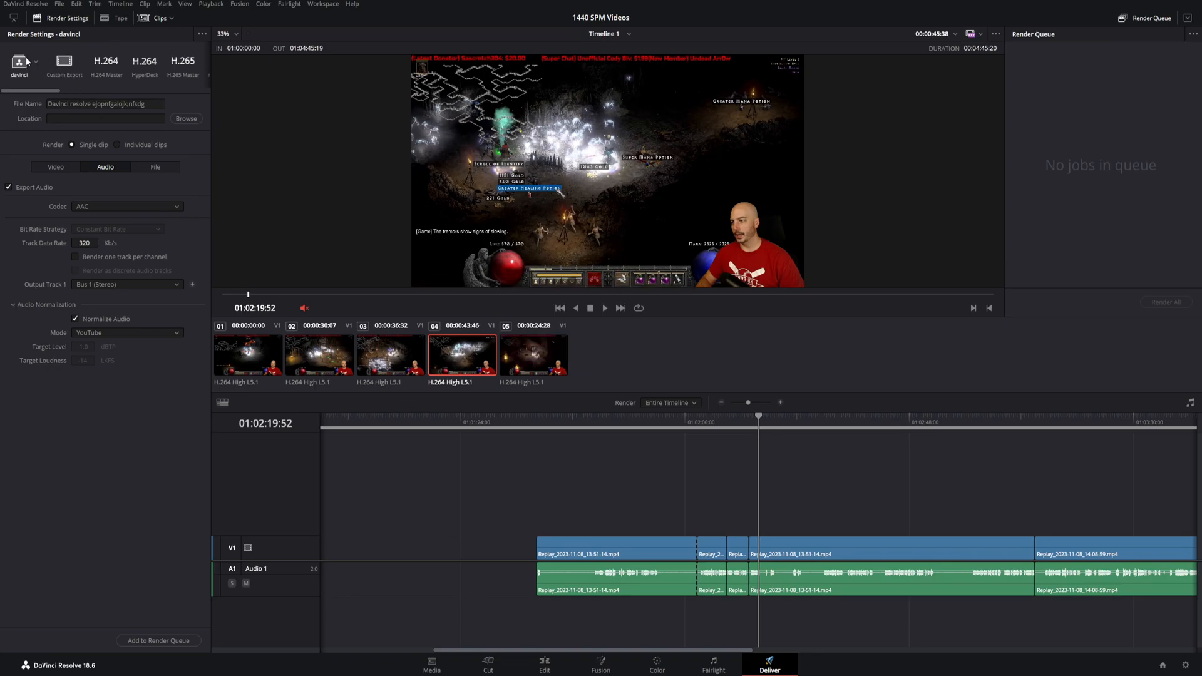
Switch the render settings from the davinci preset to the saved 'New best' preset.
left_click(18, 63)
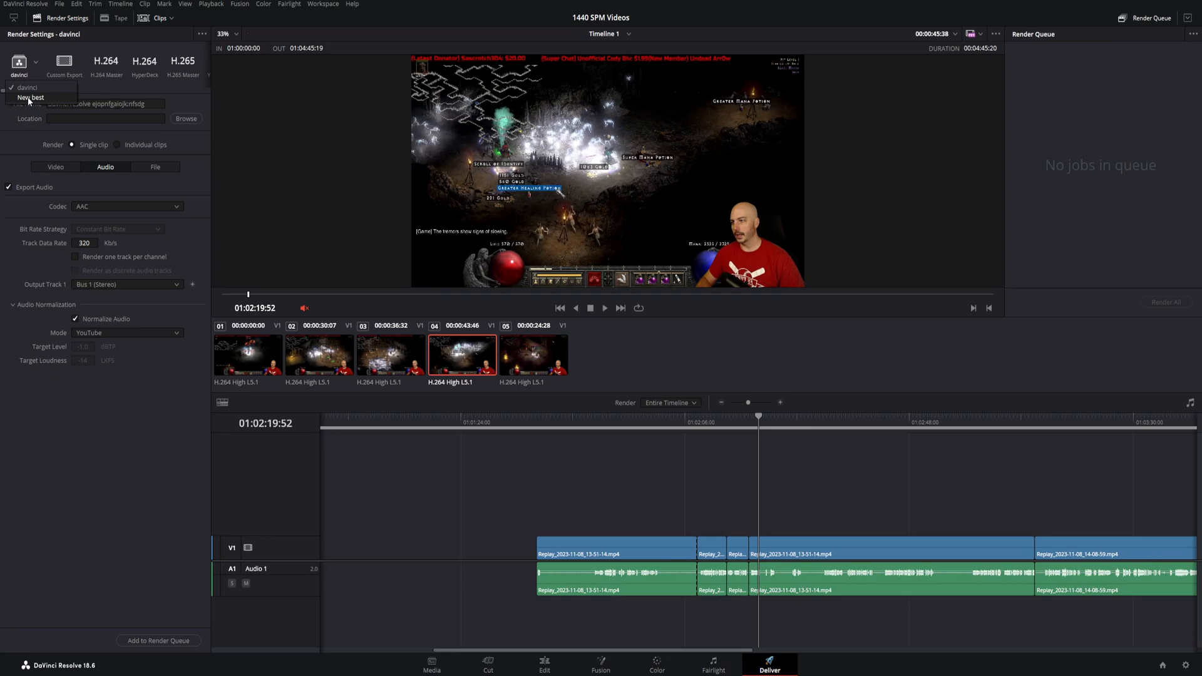
left_click(31, 97)
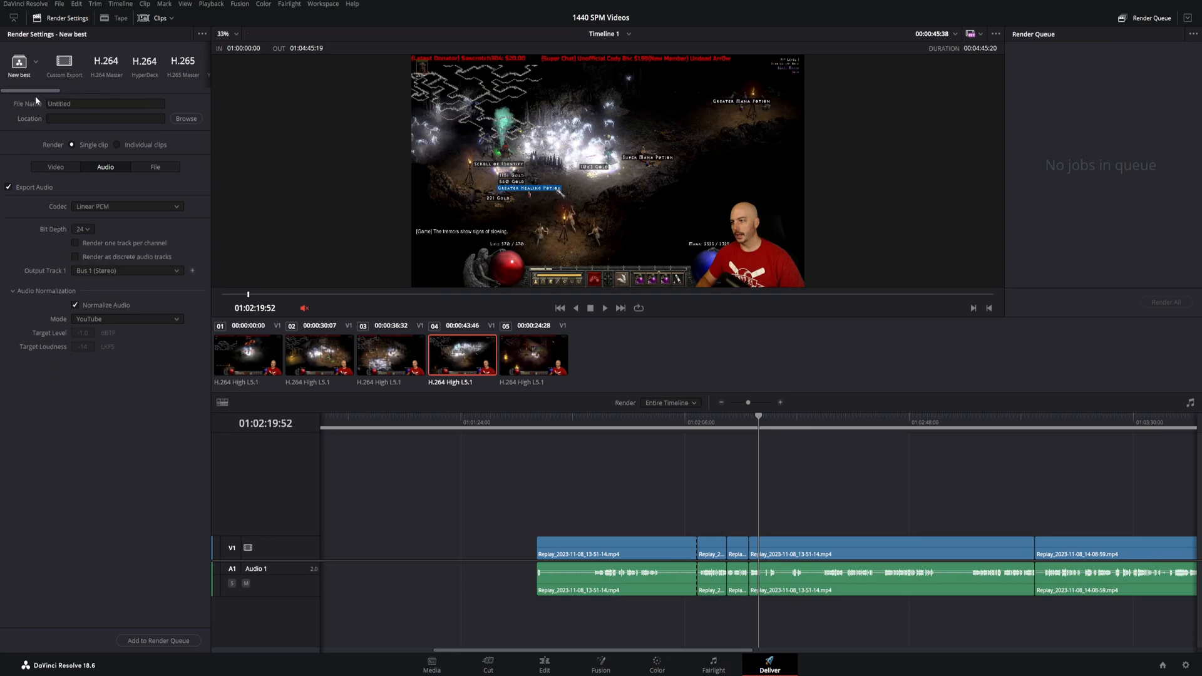